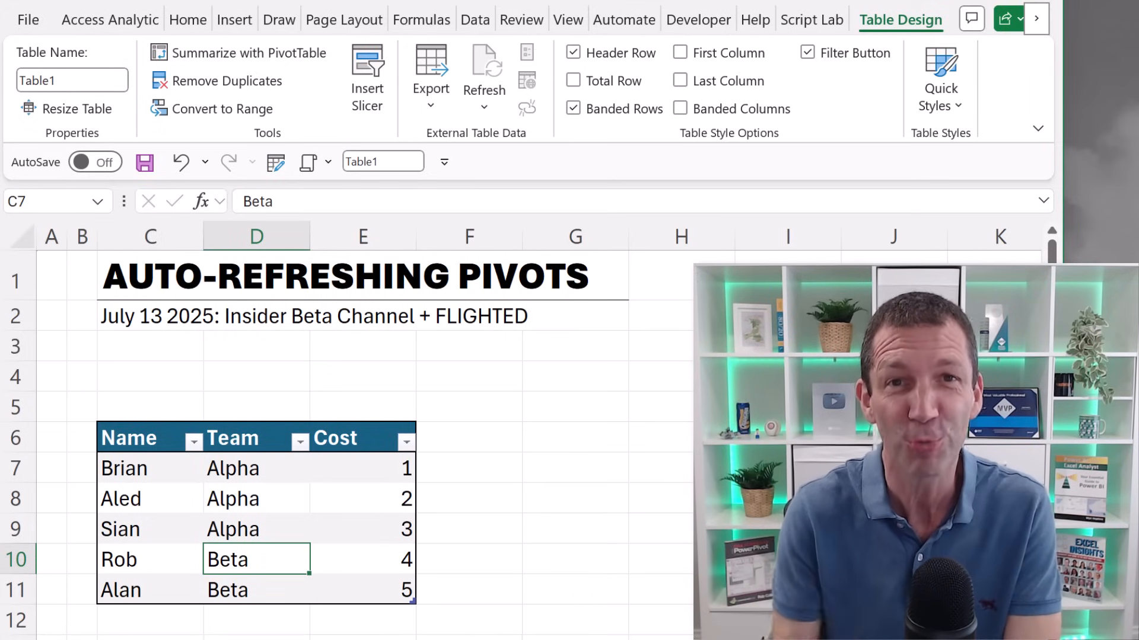
{"action": "mouse_move", "coordinate": [397, 472]}
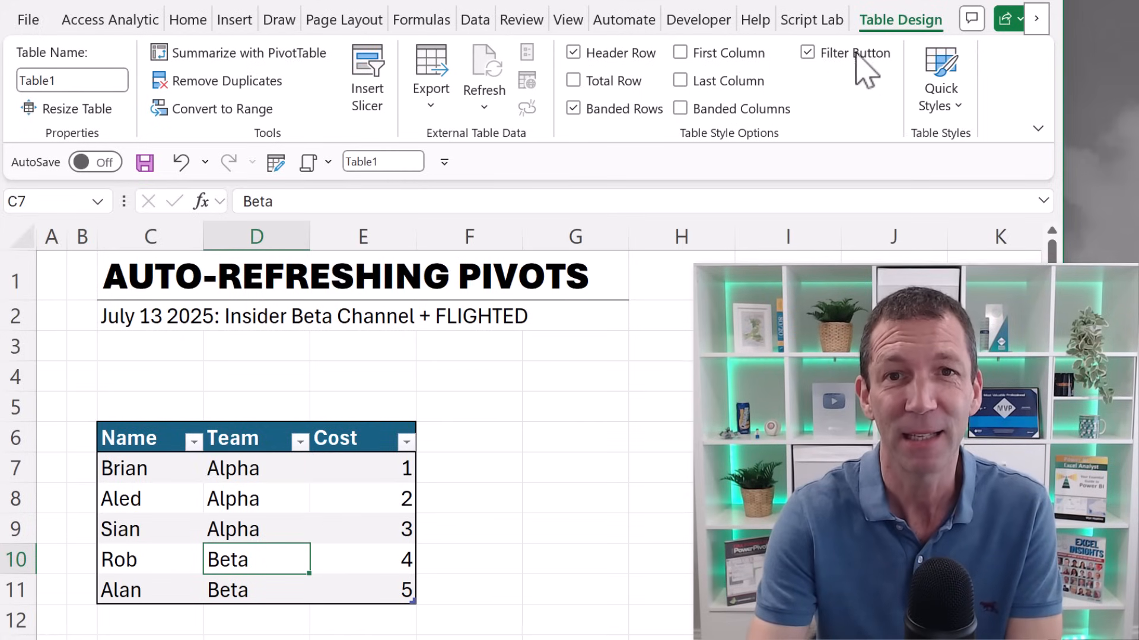
- Start Summarize with PivotTable for Table1 from the Table Design tools
{"action": "left_click", "coordinate": [246, 53]}
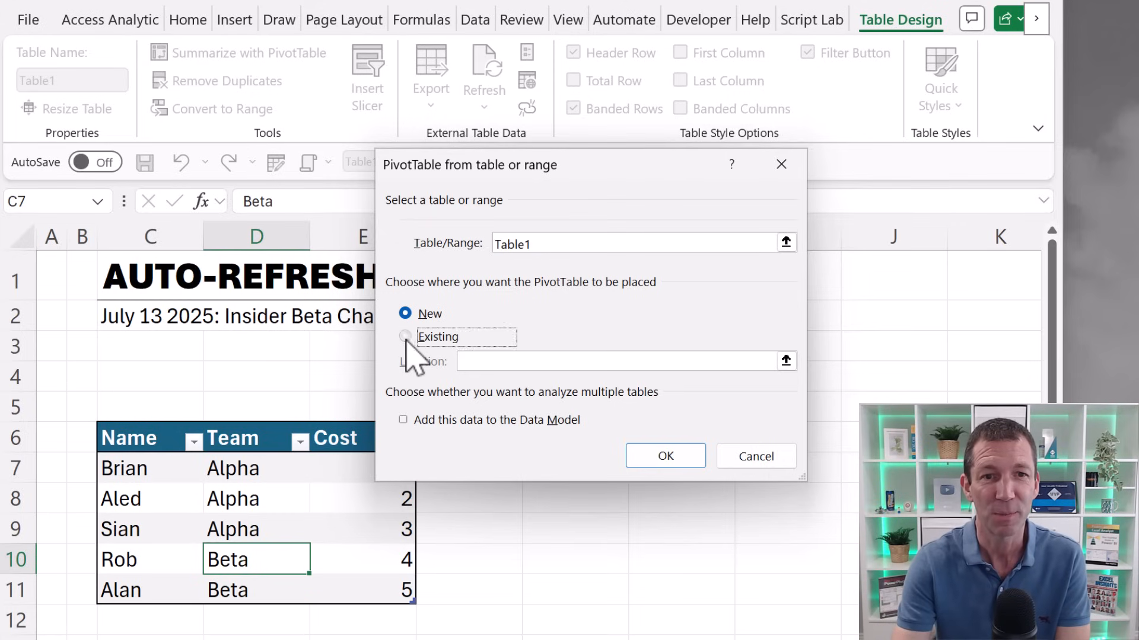
- Place the new empty PivotTable on the existing sheet at cell G6
{"action": "left_click", "coordinate": [406, 336]}
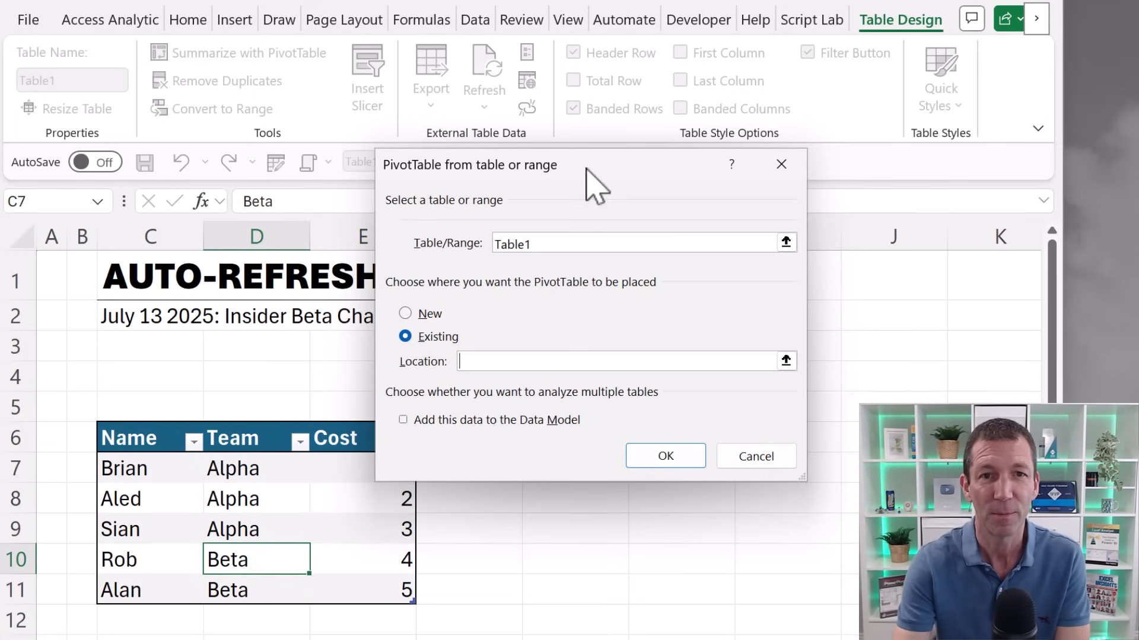
{"action": "left_click", "coordinate": [575, 437]}
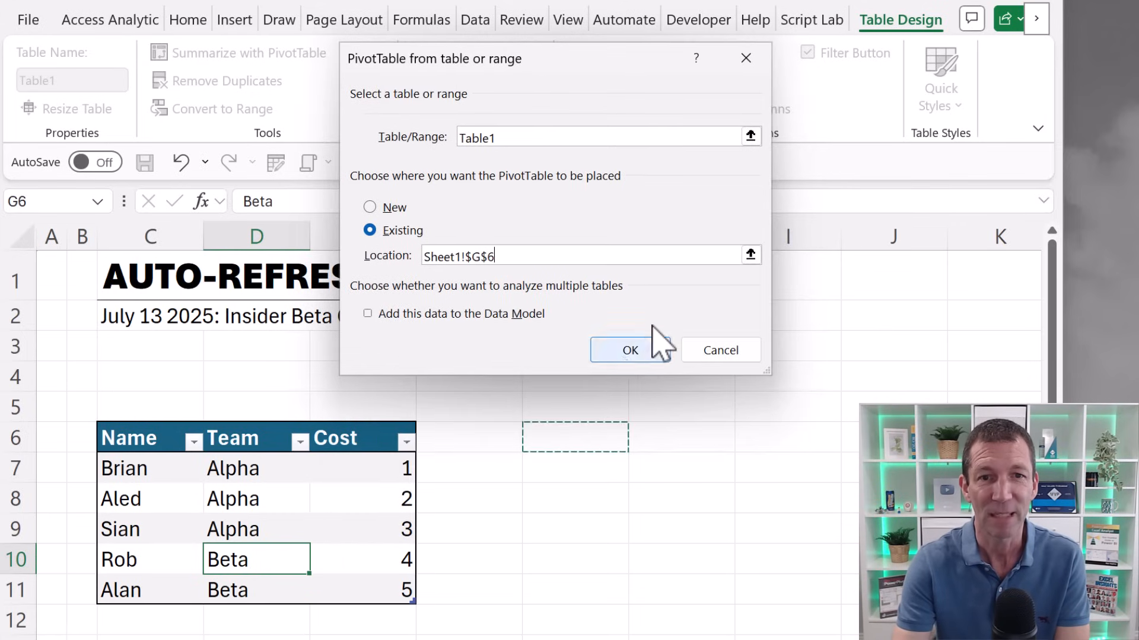
{"action": "left_click", "coordinate": [629, 350]}
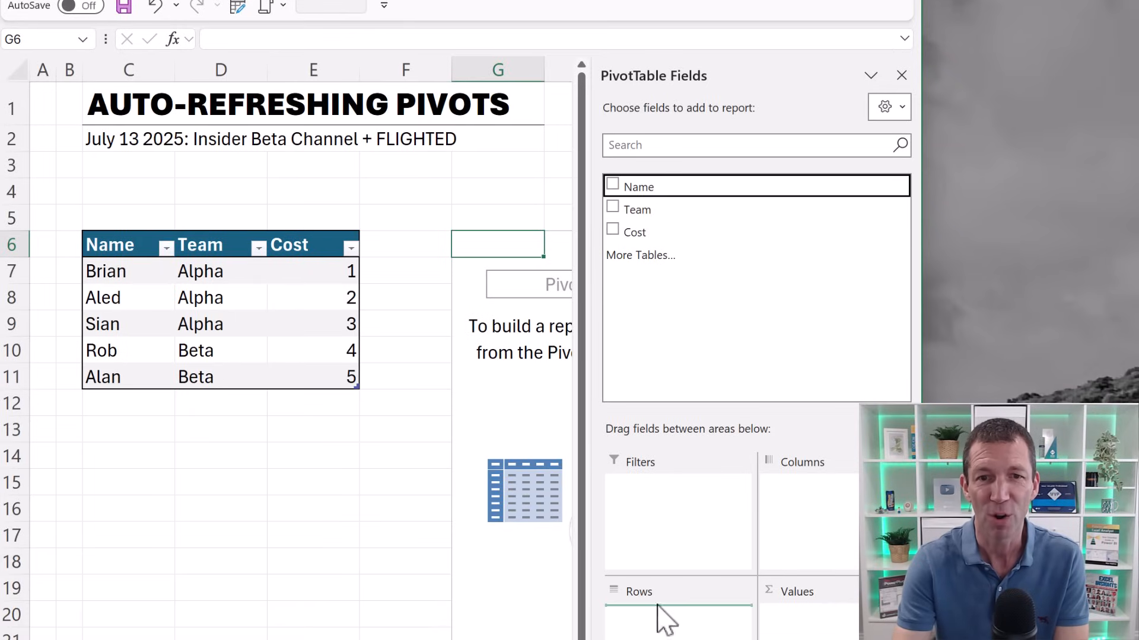
- Add Name as rows and Sum of Cost as values, then dismiss the field list
{"action": "left_click", "coordinate": [612, 183]}
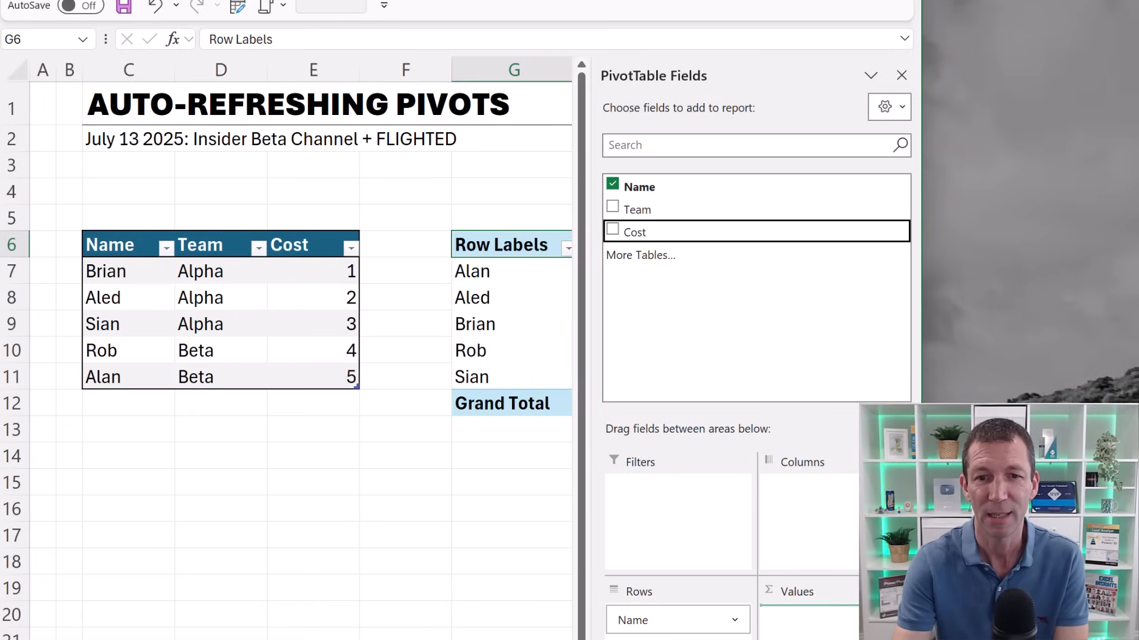
{"action": "left_click", "coordinate": [612, 231]}
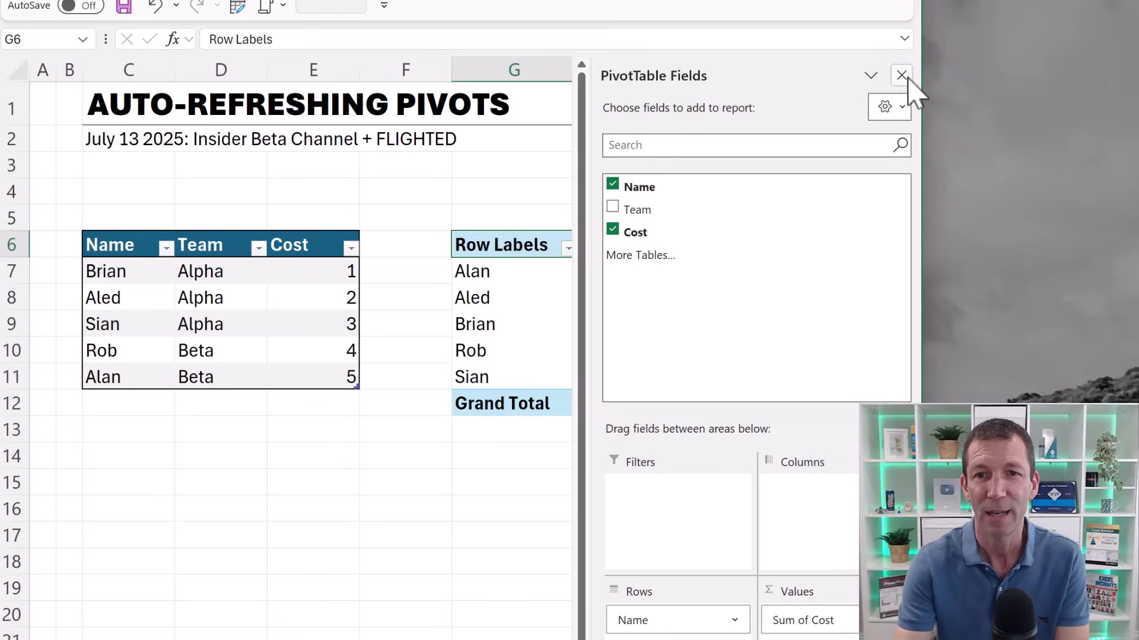
{"action": "left_click", "coordinate": [902, 76]}
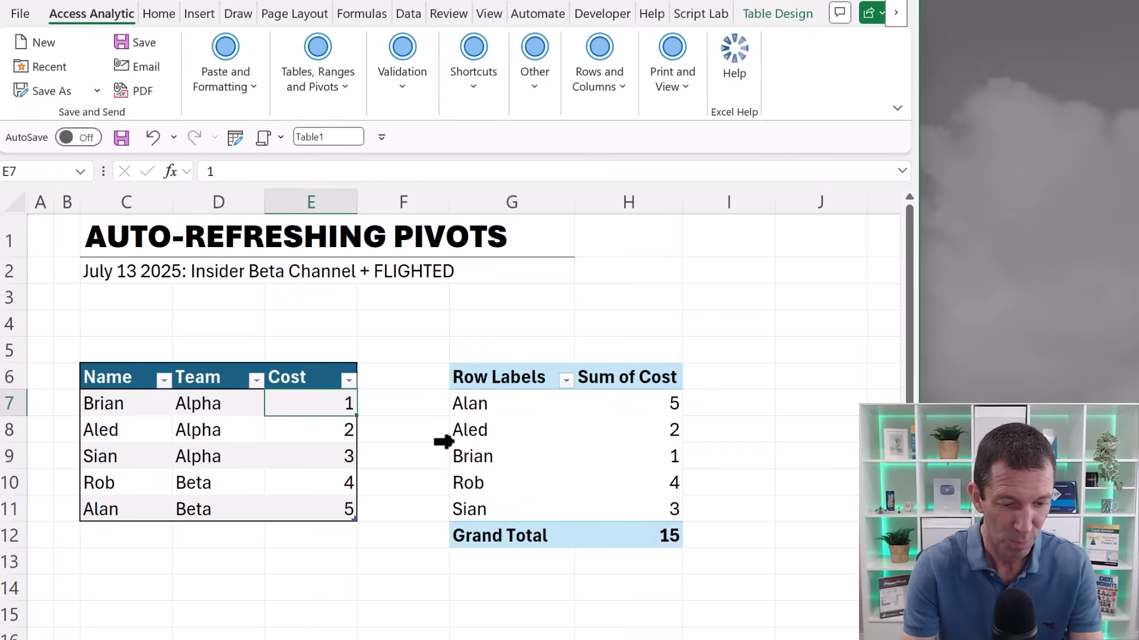
- Set Brian's Cost to 100 and add a new Nev row costing 10; the pivot refreshes itself
{"action": "type", "text": "100"}
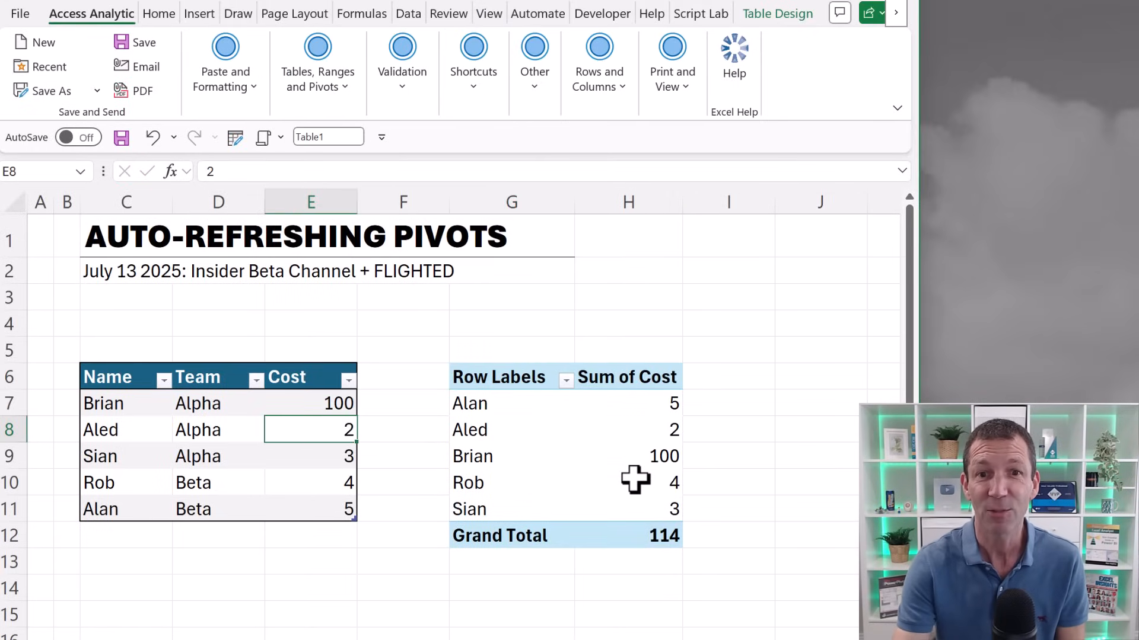
{"action": "left_click", "coordinate": [126, 536]}
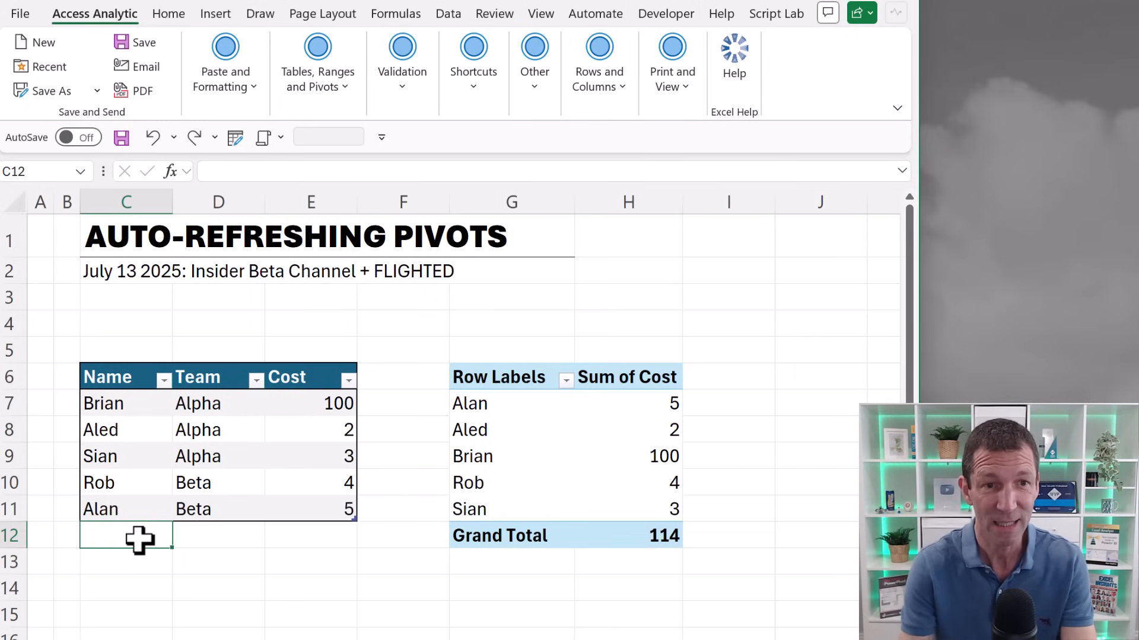
{"action": "type", "text": "Nev"}
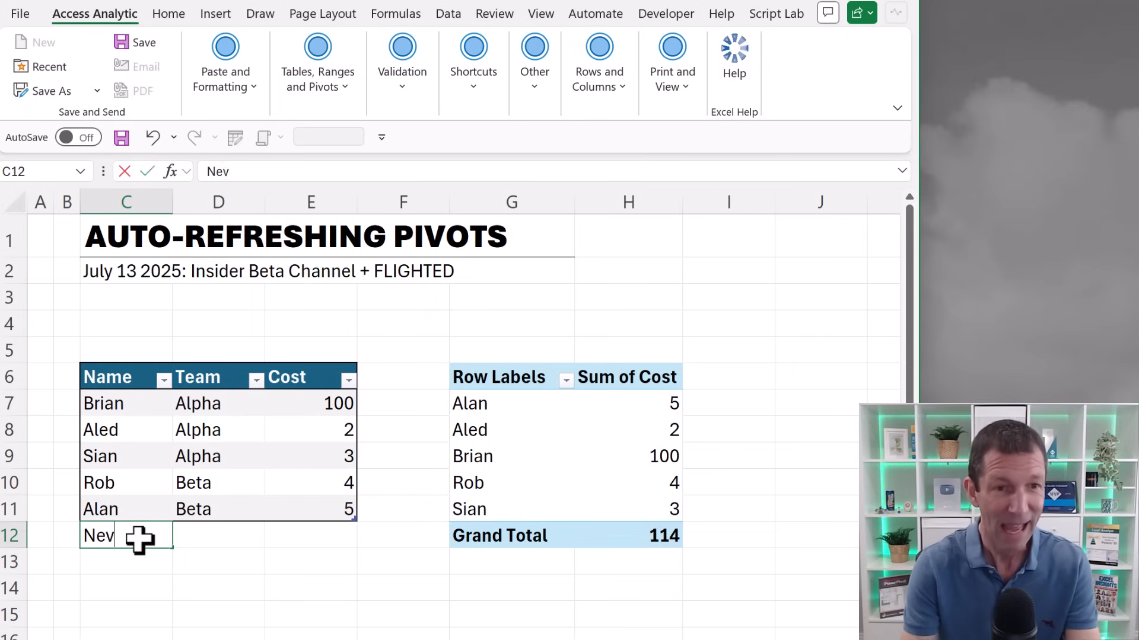
{"action": "key", "text": "Enter"}
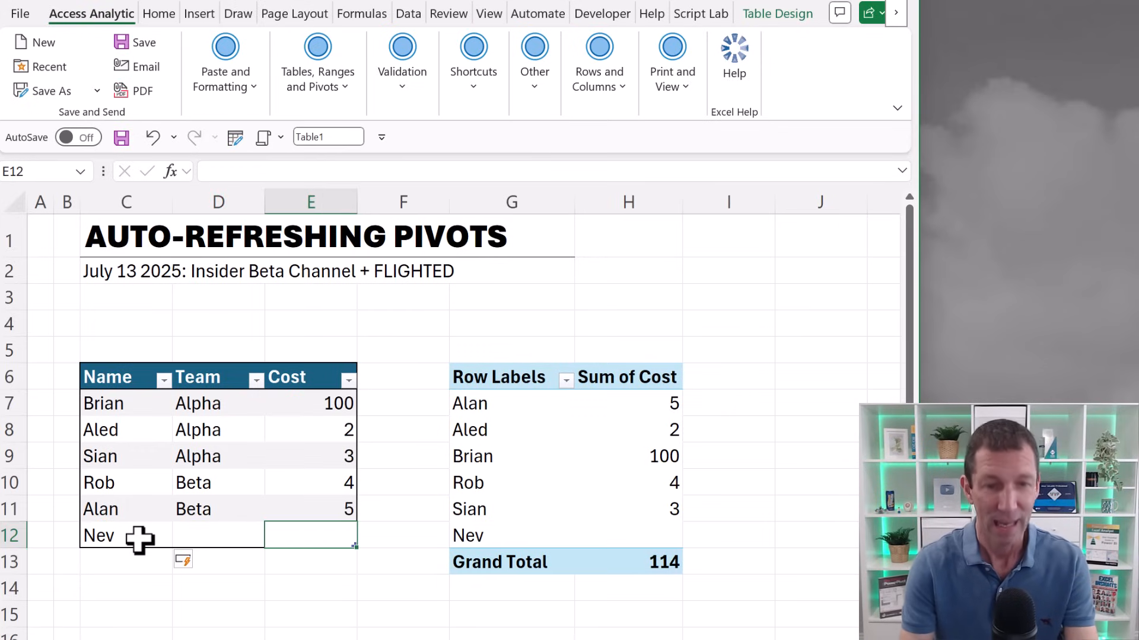
{"action": "type", "text": "10"}
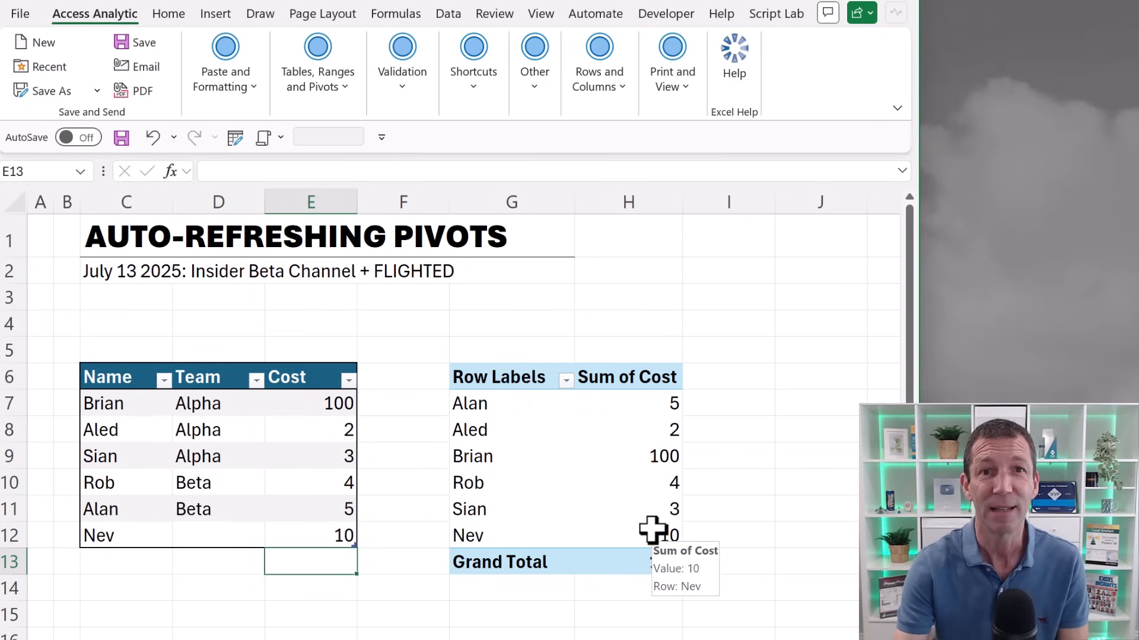
{"action": "left_click", "coordinate": [628, 508]}
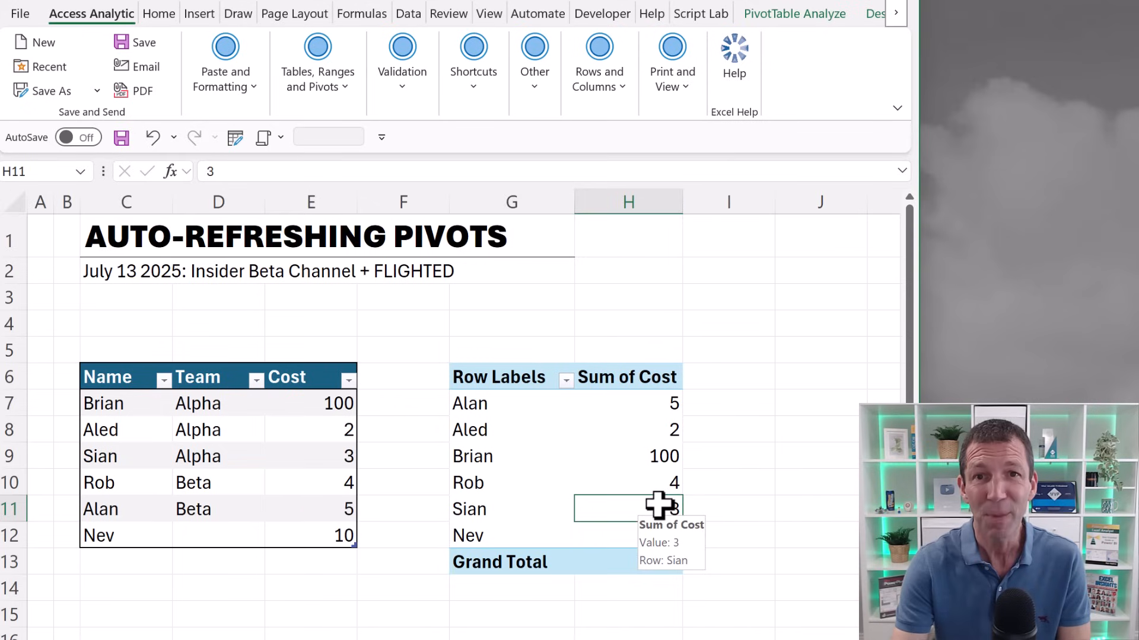
- Show the PivotTable Analyze tools where Auto Refresh appears switched on
{"action": "left_click", "coordinate": [794, 13]}
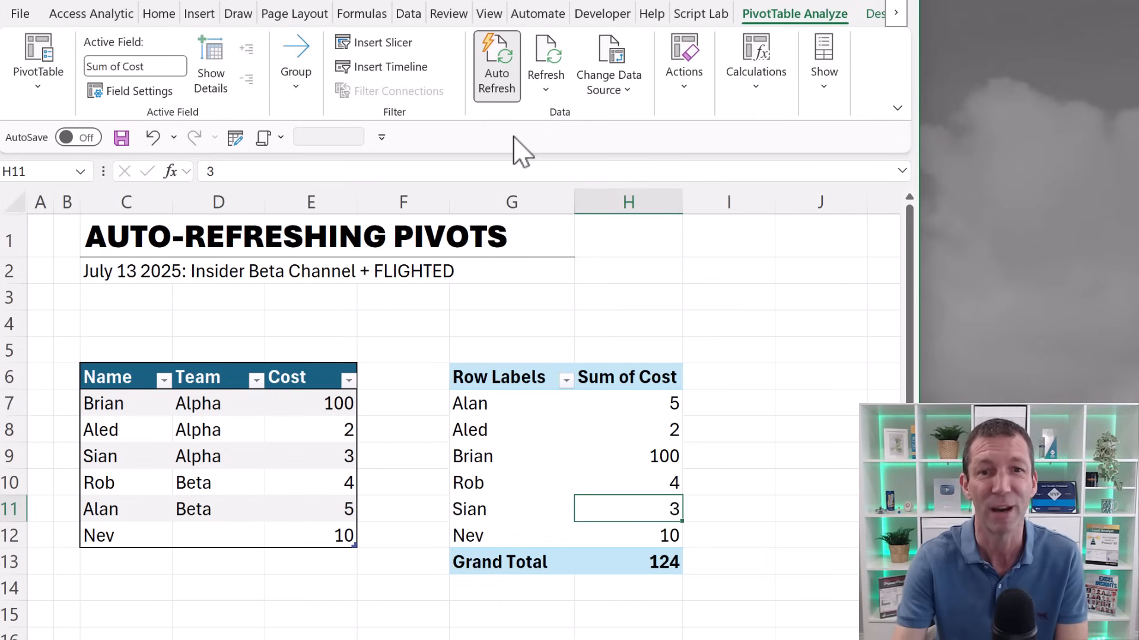
{"action": "mouse_move", "coordinate": [385, 557]}
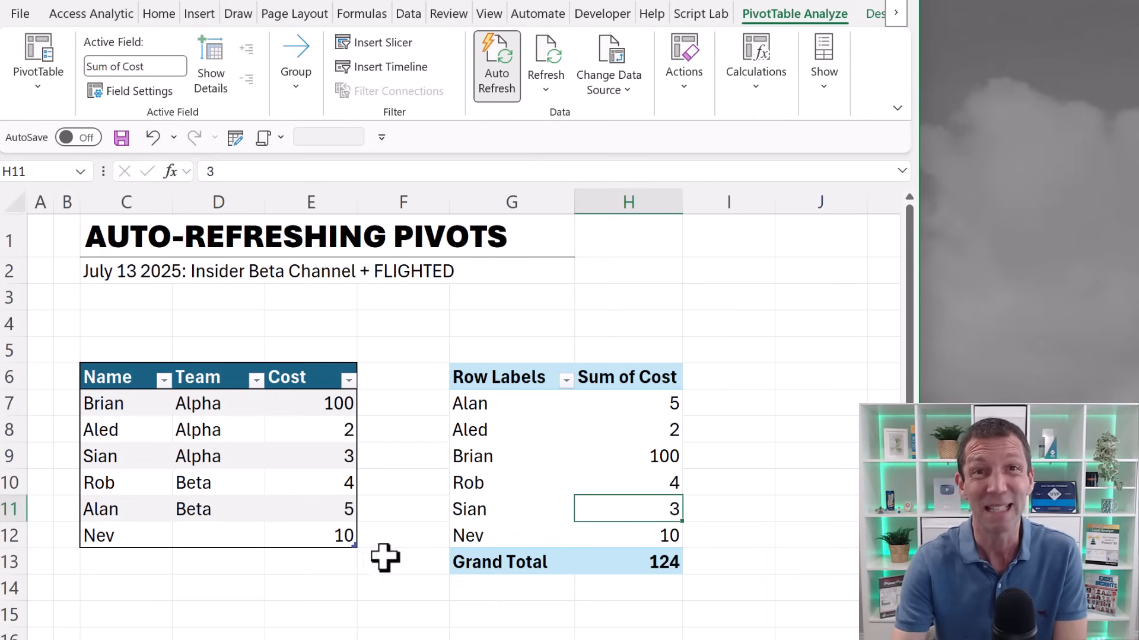
{"action": "mouse_move", "coordinate": [500, 455]}
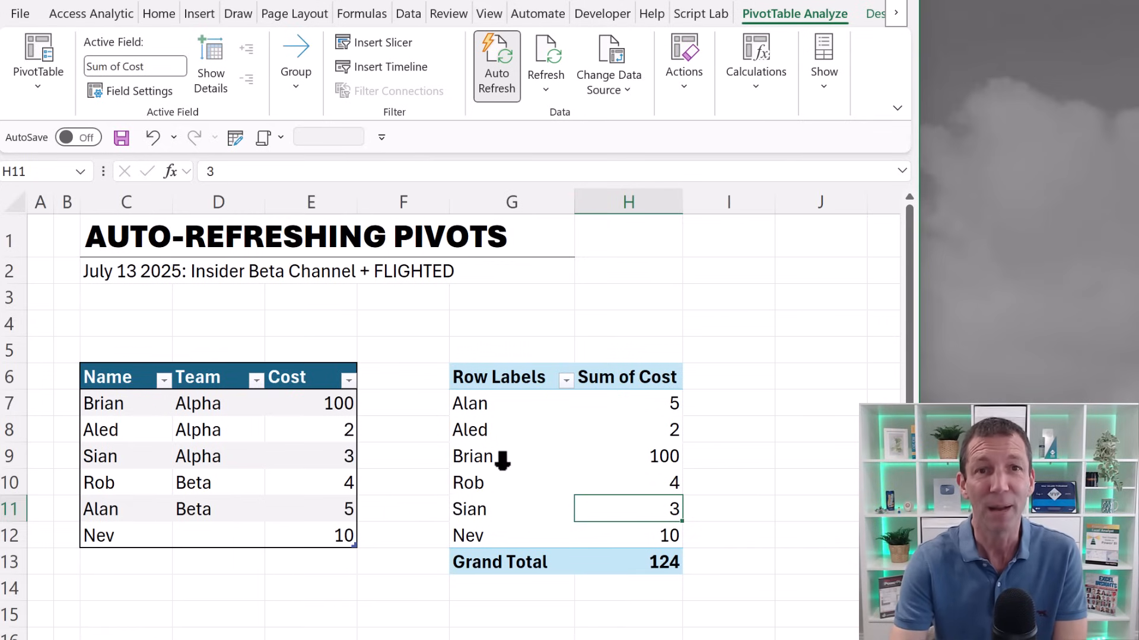
{"action": "mouse_move", "coordinate": [495, 65]}
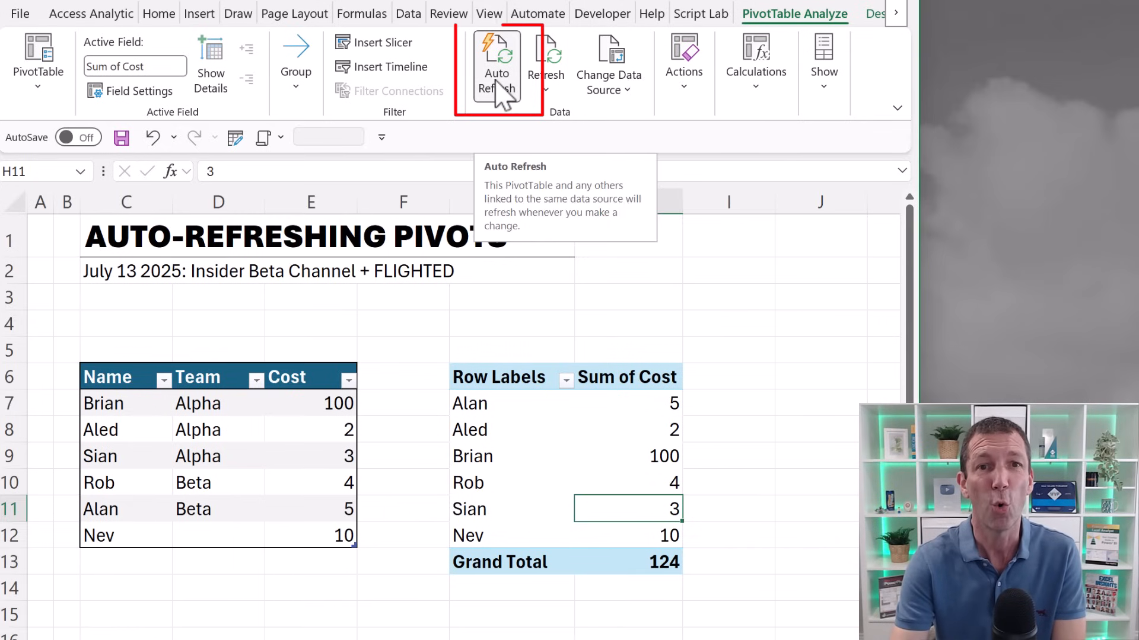
{"action": "mouse_move", "coordinate": [506, 109]}
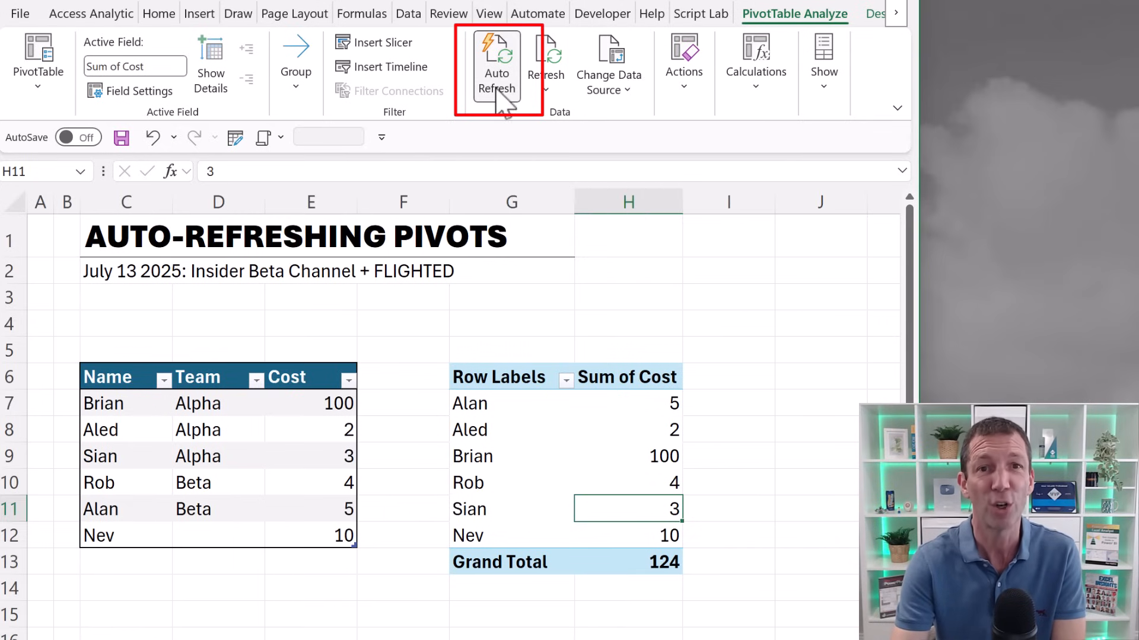
{"action": "mouse_move", "coordinate": [497, 65]}
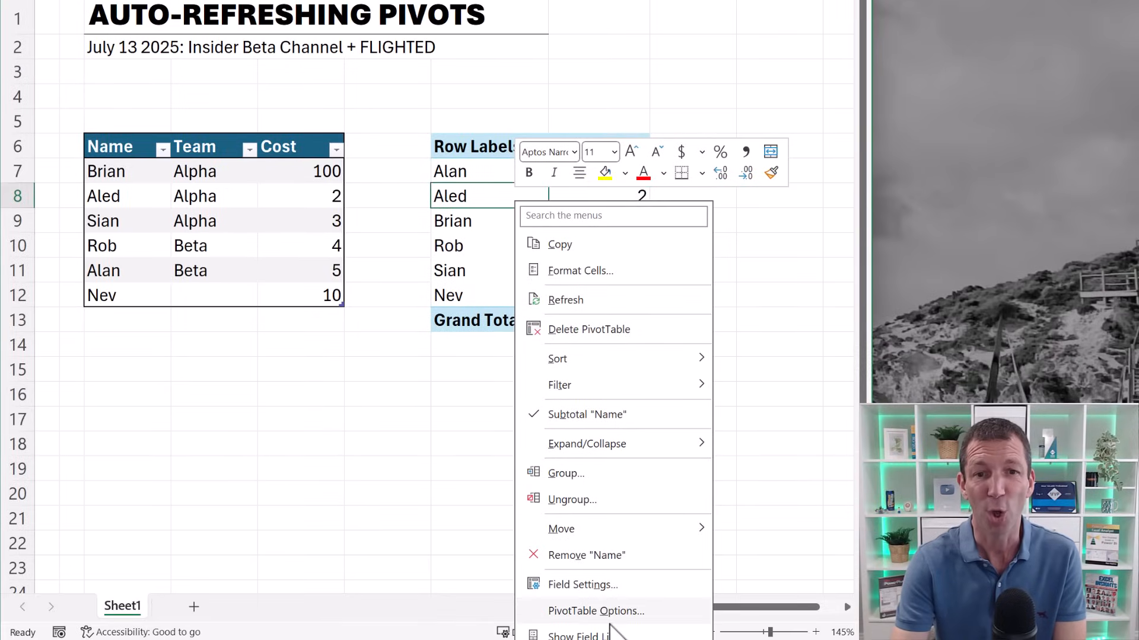
{"action": "left_click", "coordinate": [595, 611]}
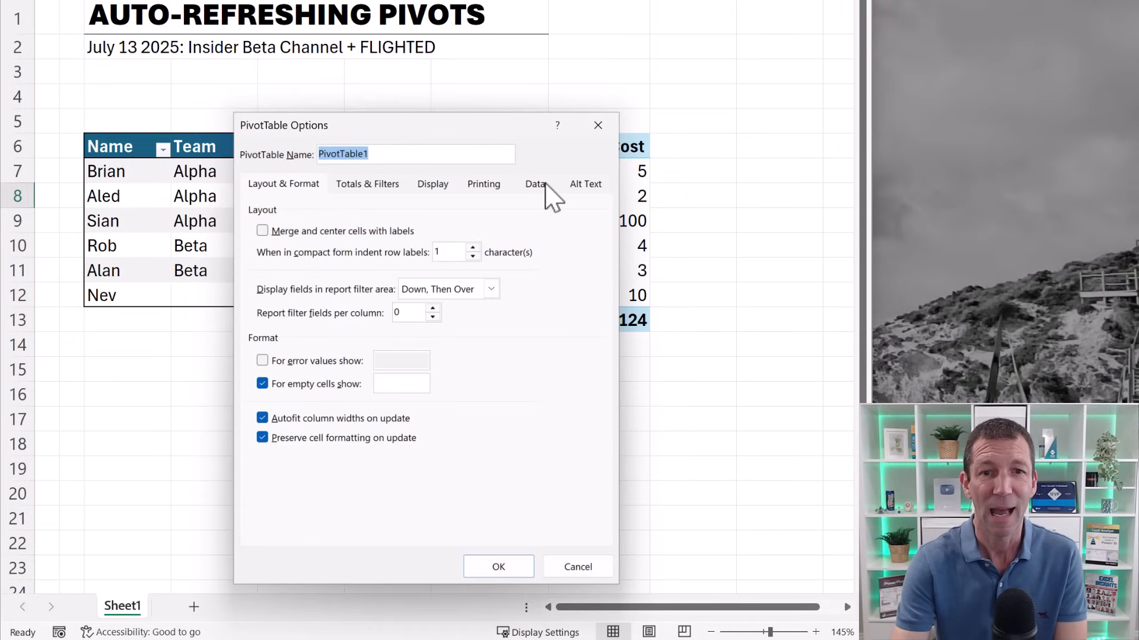
{"action": "left_click", "coordinate": [535, 183]}
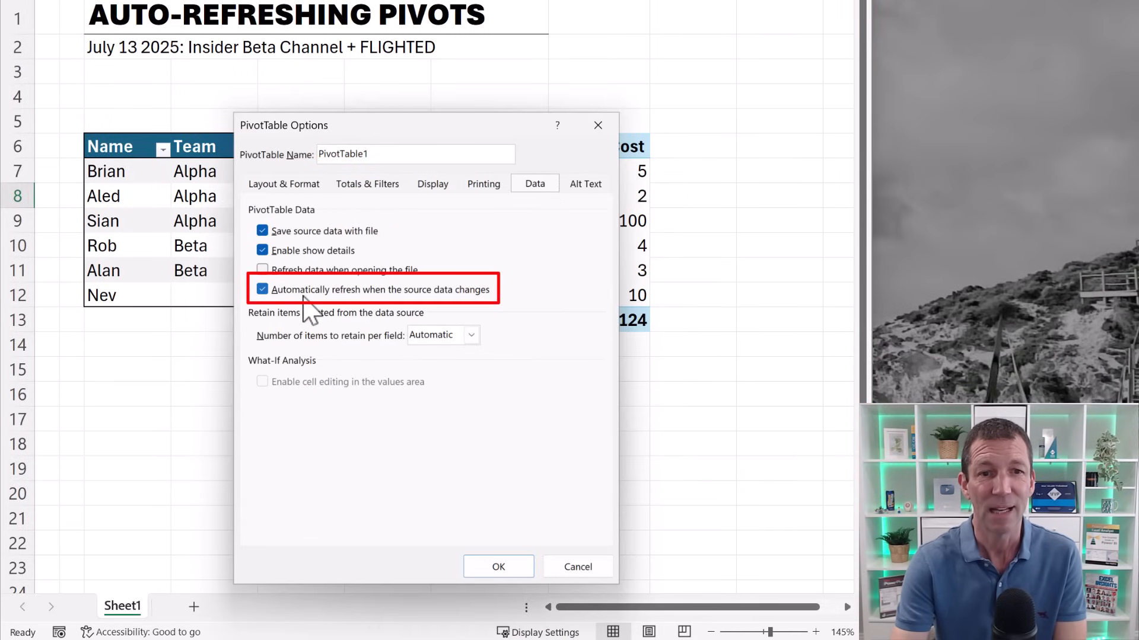
{"action": "mouse_move", "coordinate": [428, 322]}
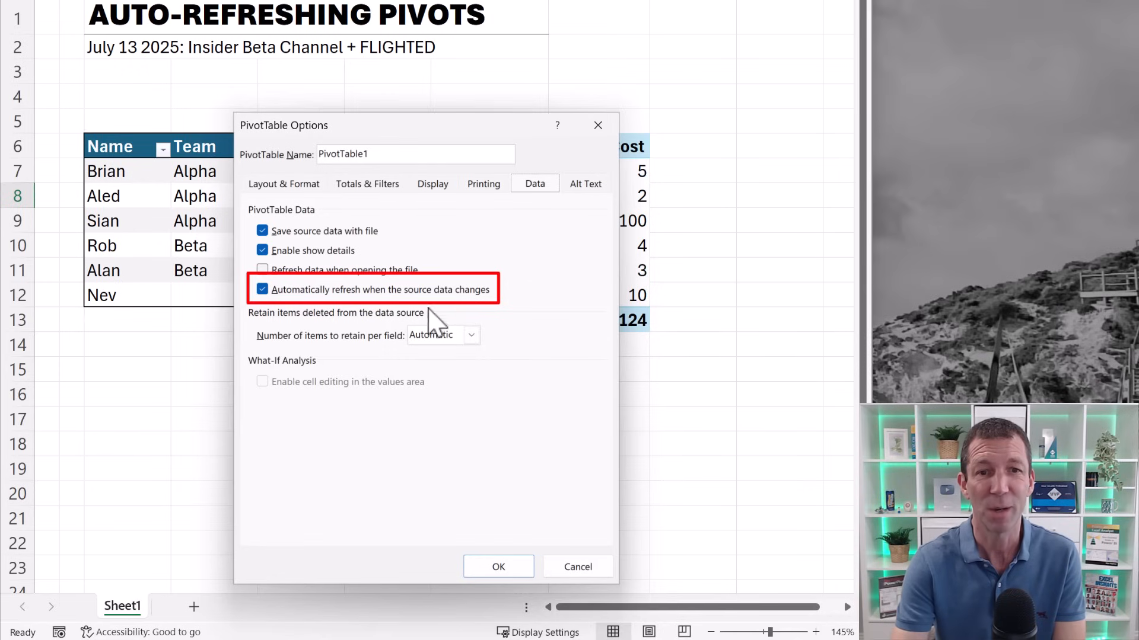
{"action": "left_click", "coordinate": [498, 567]}
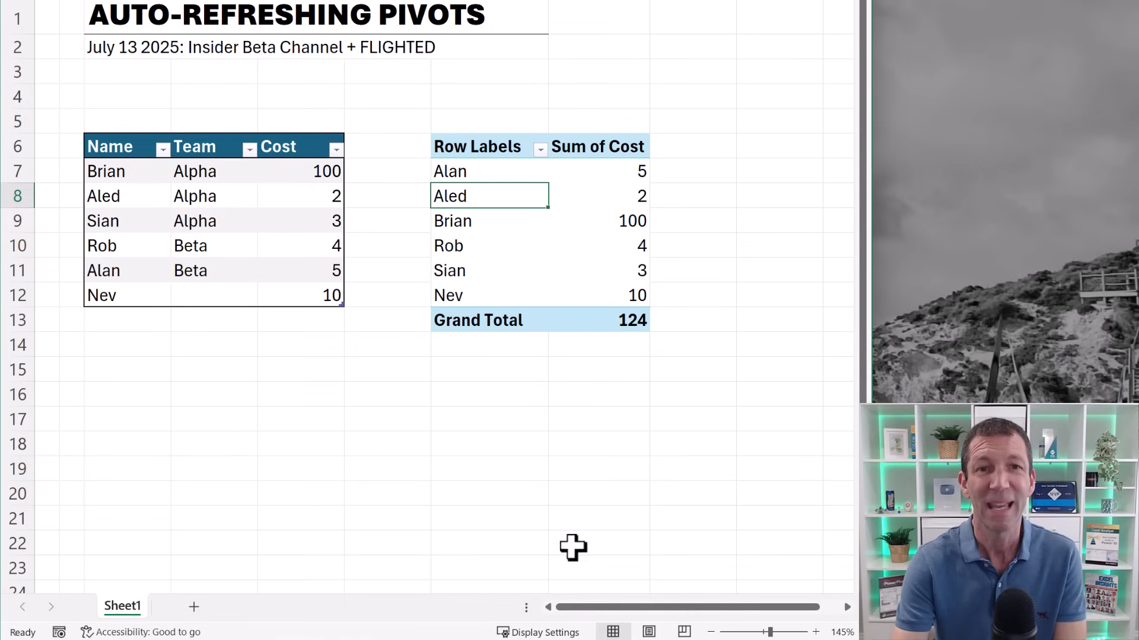
{"action": "mouse_move", "coordinate": [522, 388]}
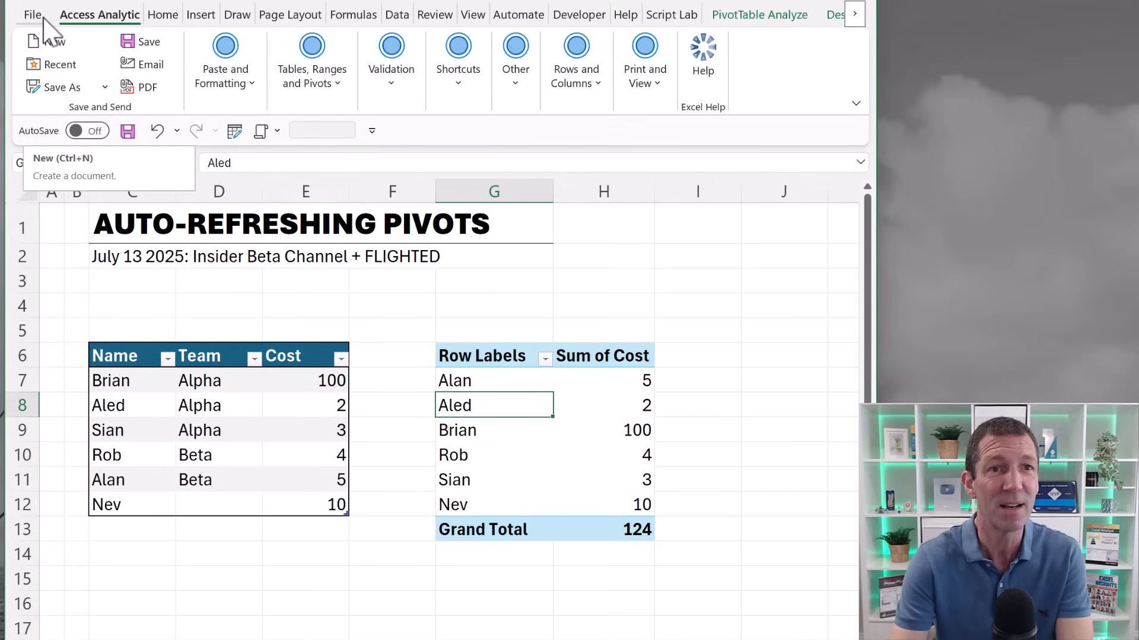
- Reach Edit Default Layout for PivotTables via Excel Options > Data
{"action": "left_click", "coordinate": [32, 15]}
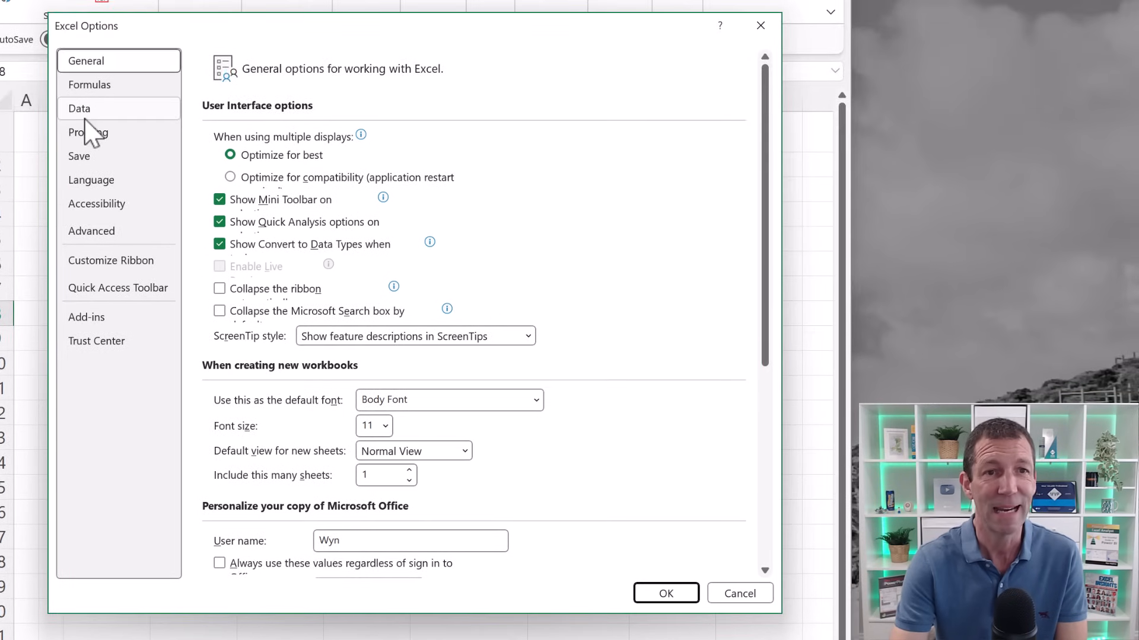
{"action": "left_click", "coordinate": [79, 108]}
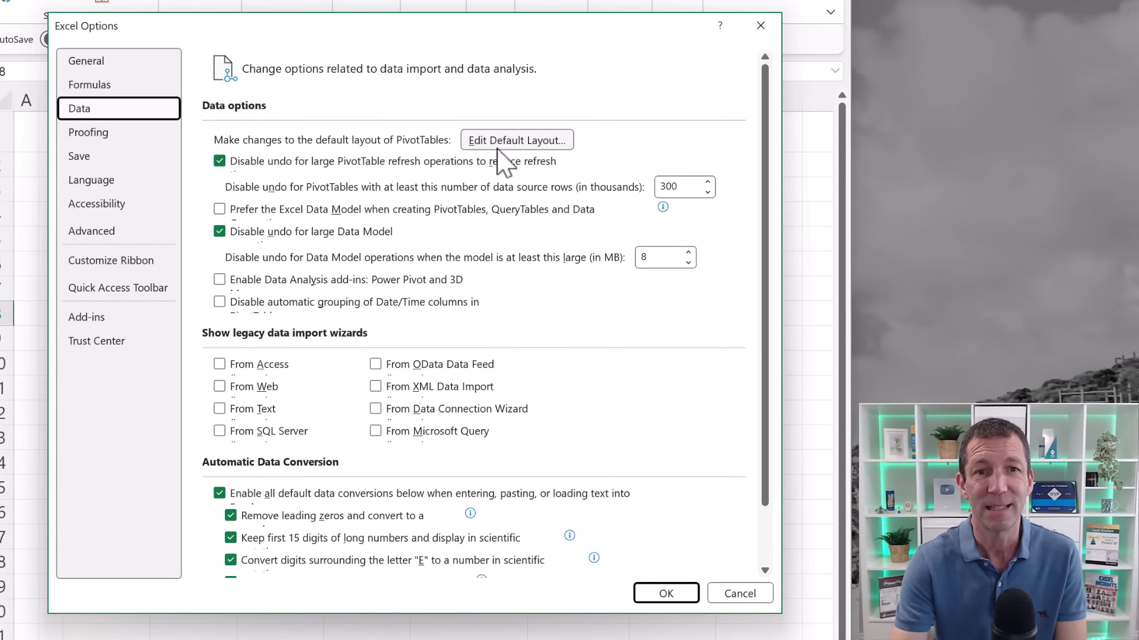
{"action": "left_click", "coordinate": [516, 140]}
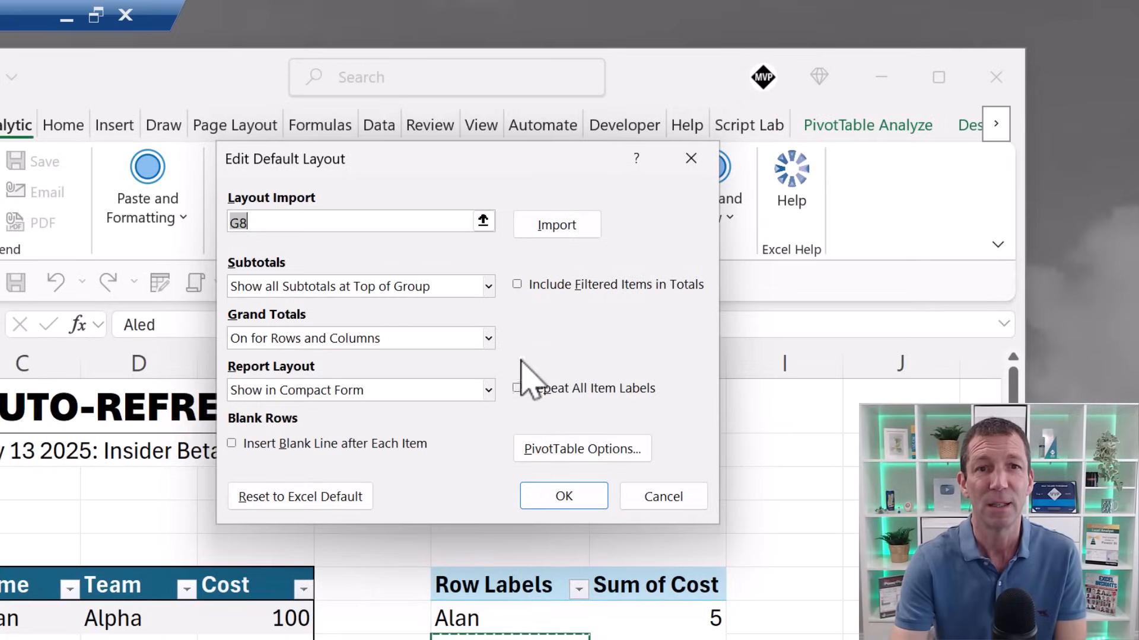
- Review the default PivotTable data-refresh options, cancel all dialogs unchanged, and select H14 below the Grand Total
{"action": "left_click", "coordinate": [581, 449]}
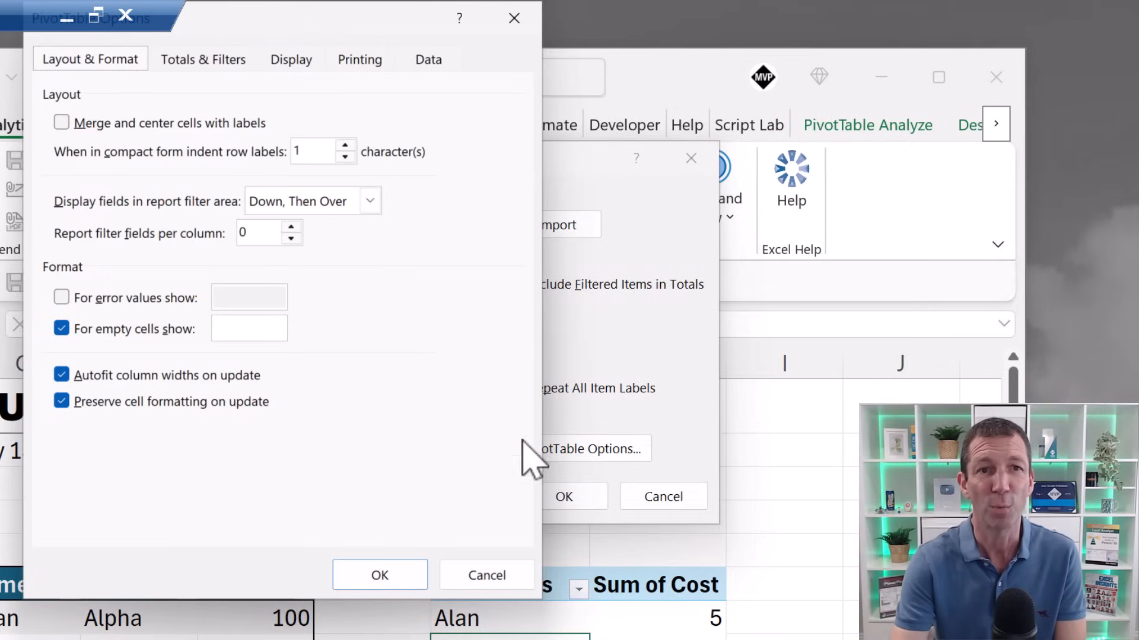
{"action": "left_click", "coordinate": [428, 59]}
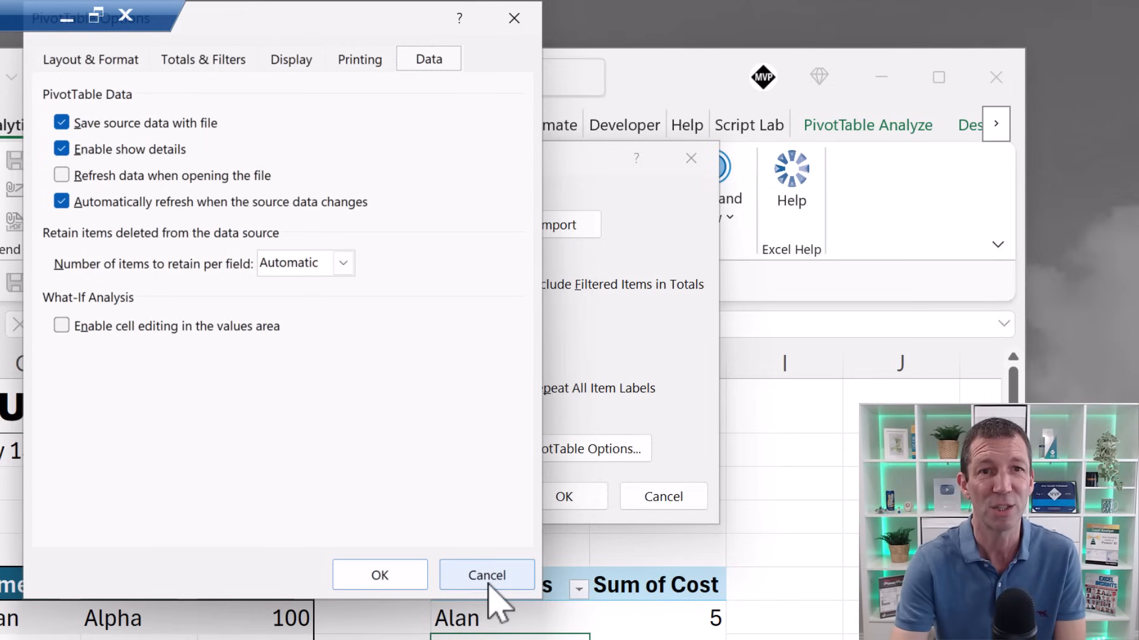
{"action": "left_click", "coordinate": [486, 575]}
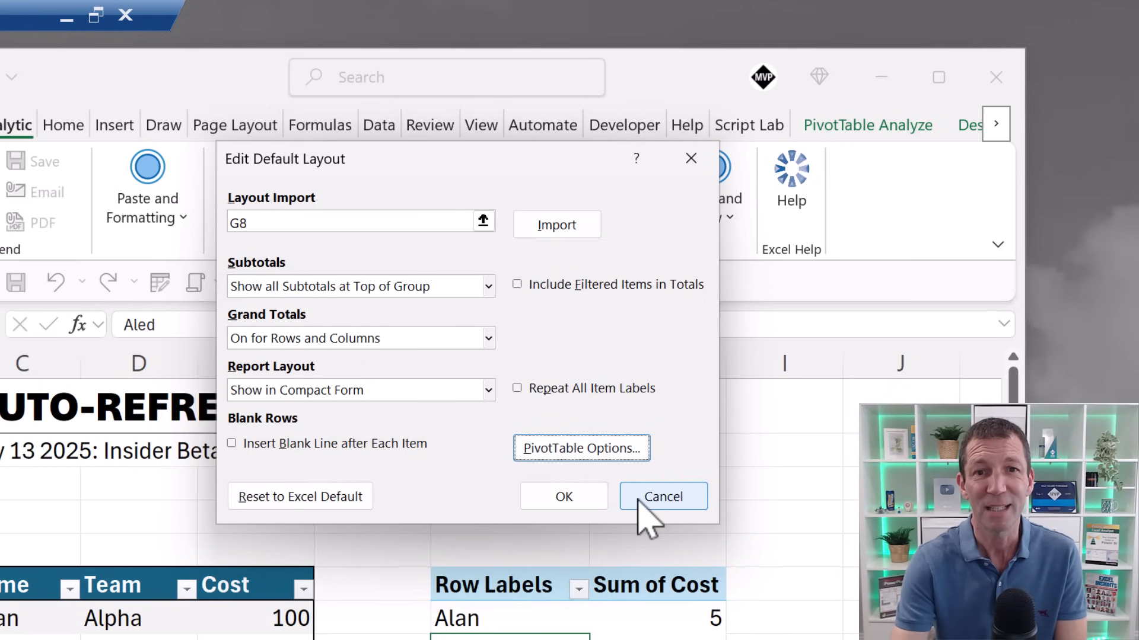
{"action": "left_click", "coordinate": [661, 497]}
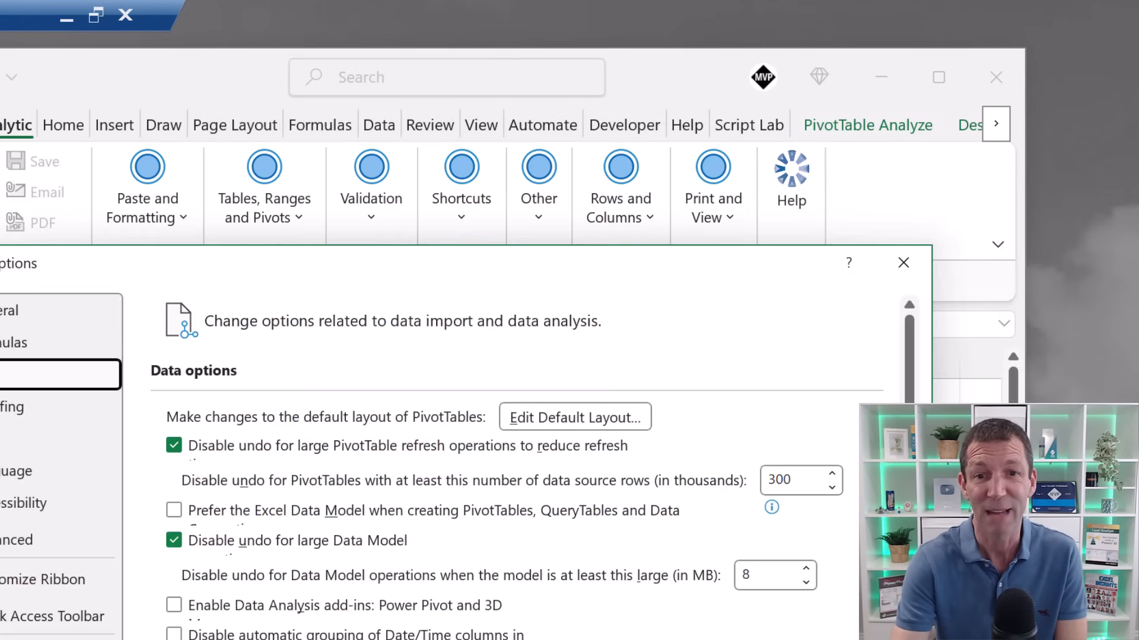
{"action": "left_click", "coordinate": [904, 263]}
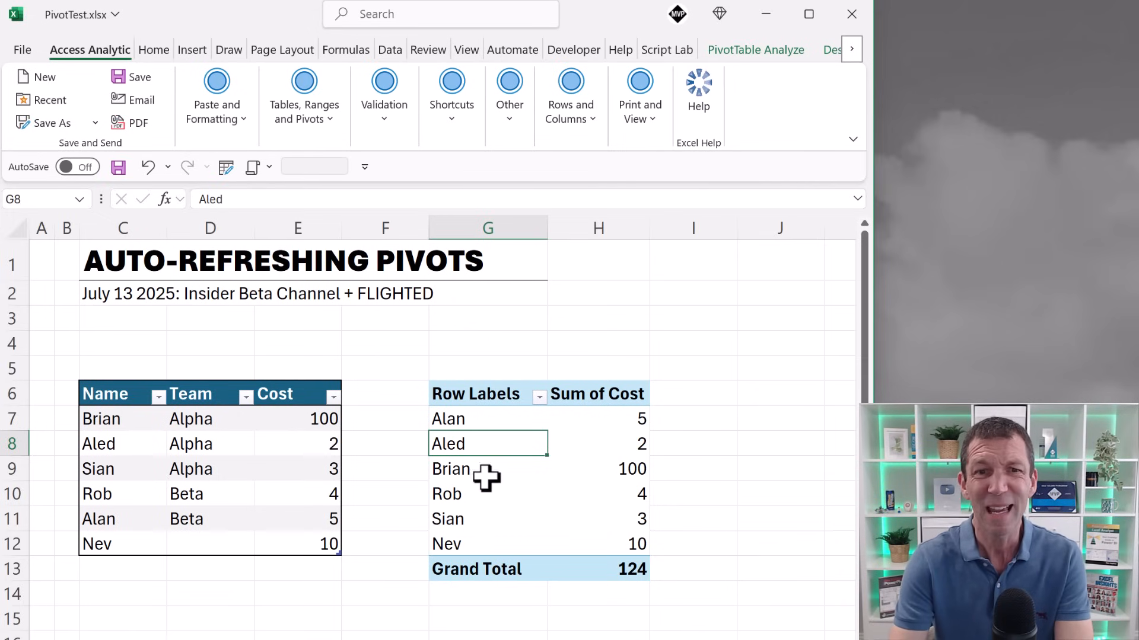
{"action": "left_click", "coordinate": [598, 595]}
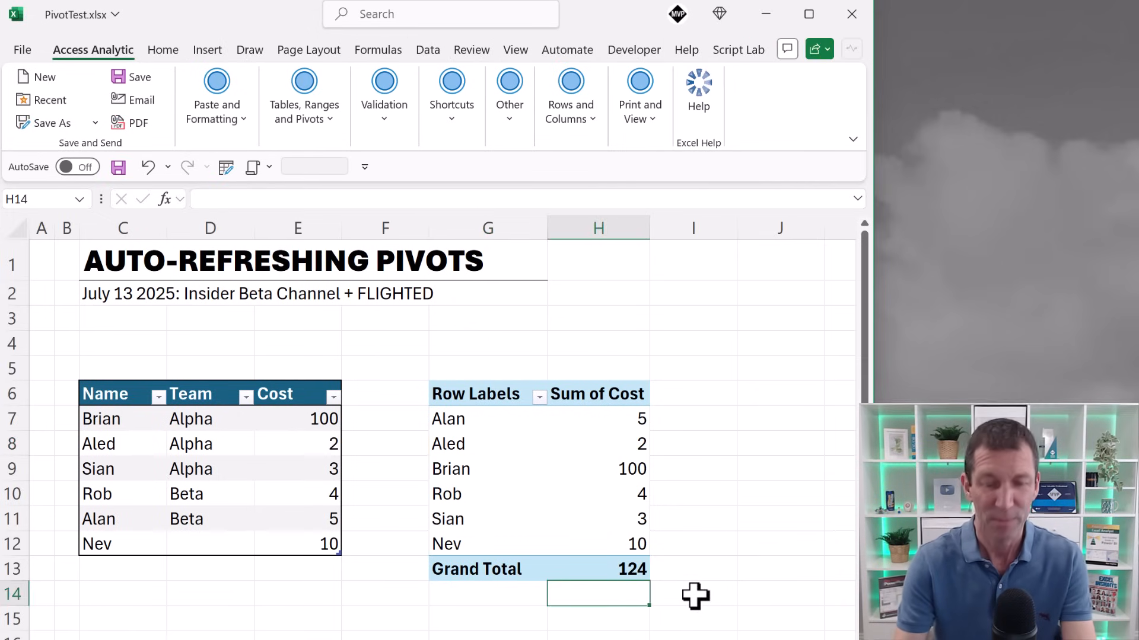
- Enter BLOCK under the pivot, then add Lenny and New as table rows; the pivot lists only Lenny
{"action": "type", "text": "BLOCK"}
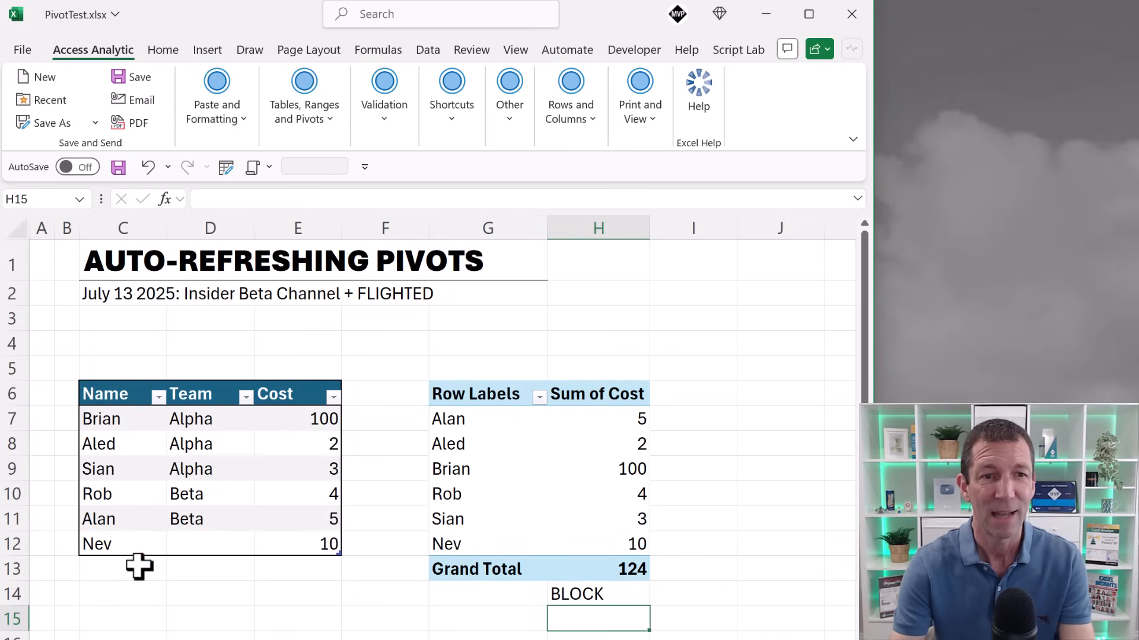
{"action": "left_click", "coordinate": [122, 568]}
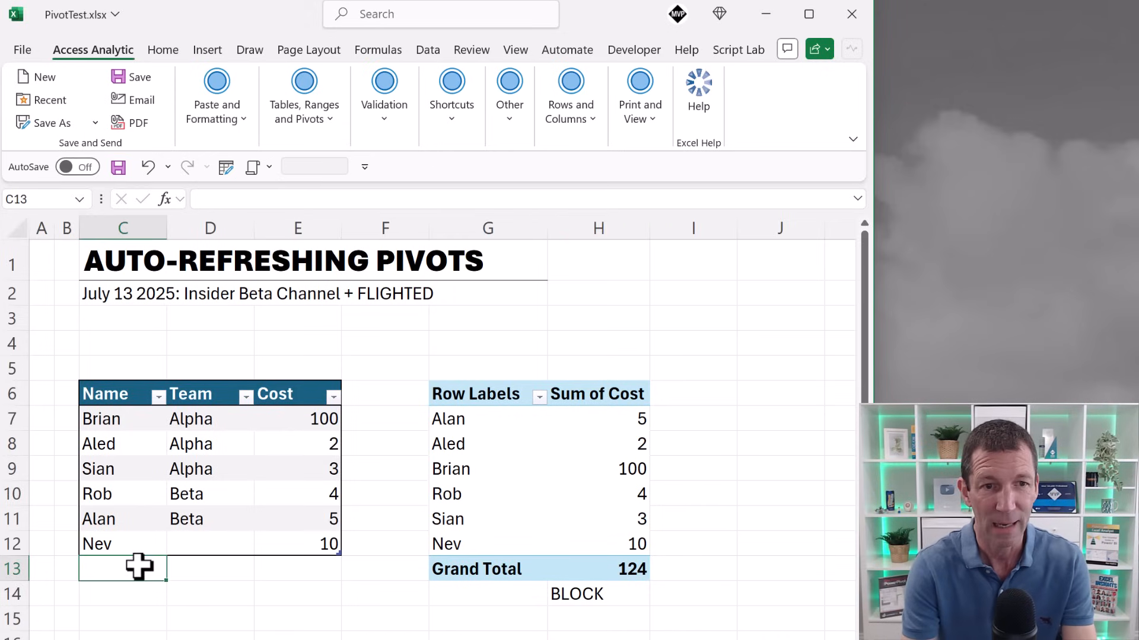
{"action": "type", "text": "Lenny"}
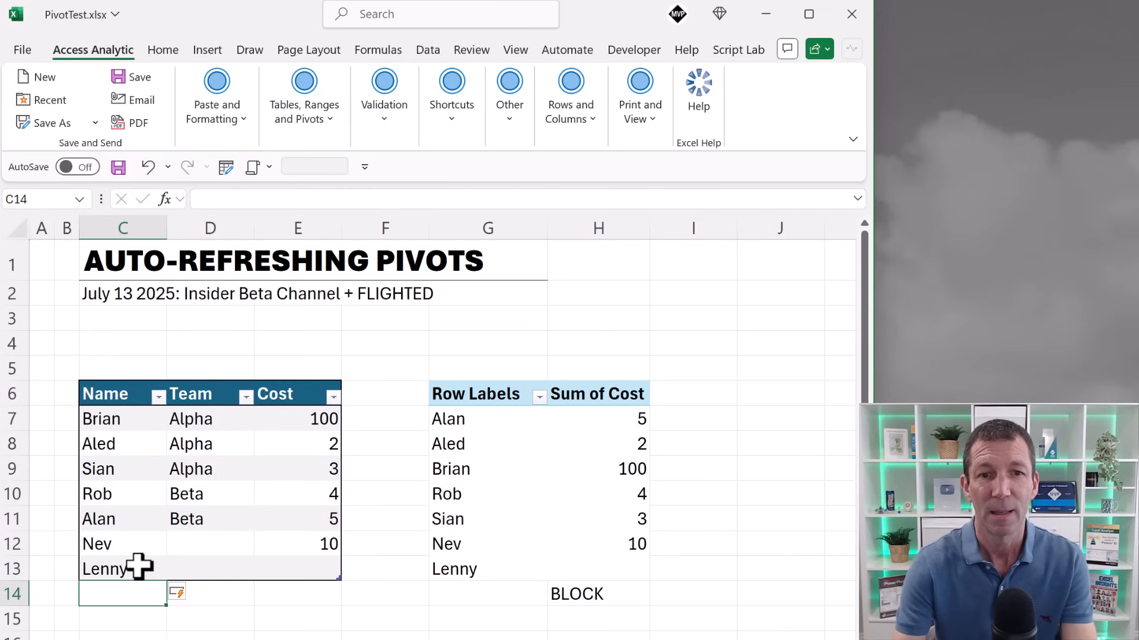
{"action": "mouse_move", "coordinate": [234, 566]}
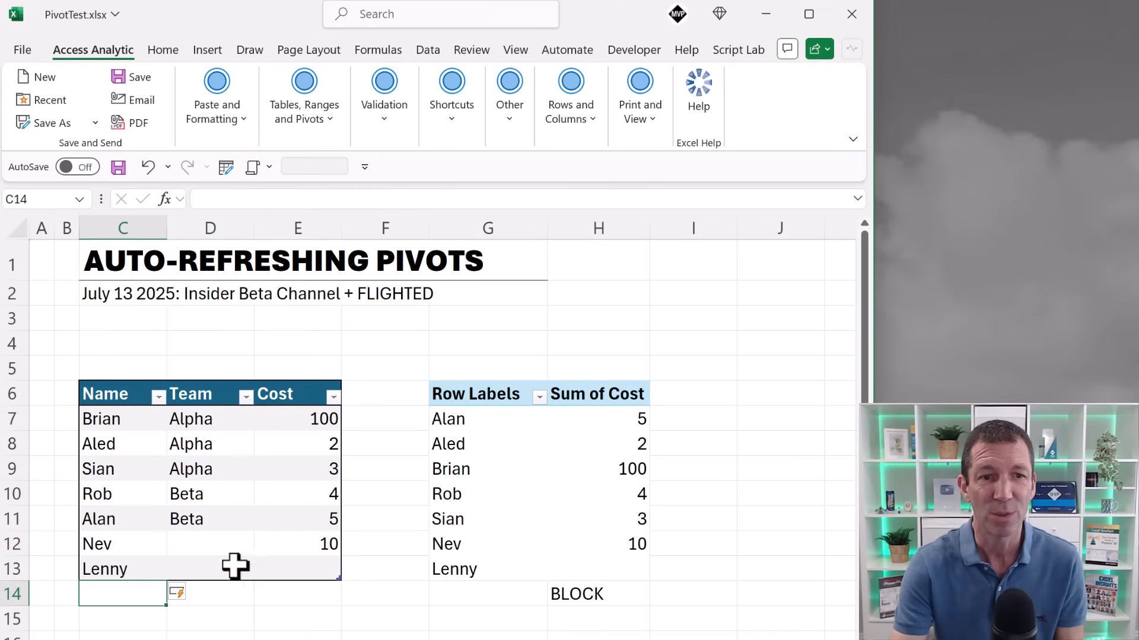
{"action": "type", "text": "New"}
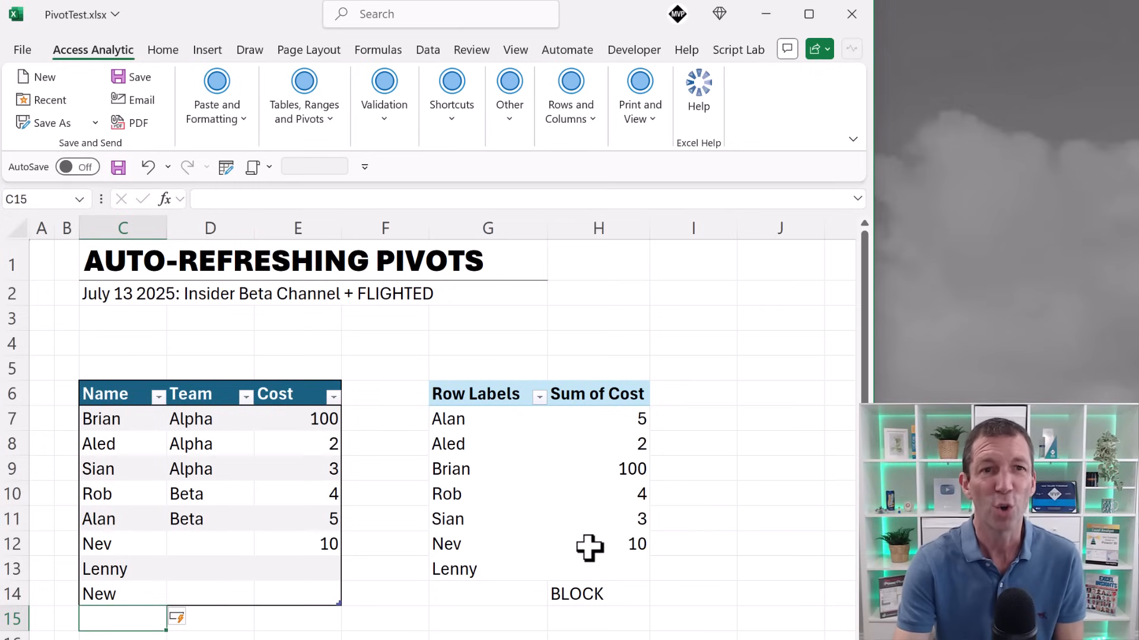
{"action": "mouse_move", "coordinate": [589, 545]}
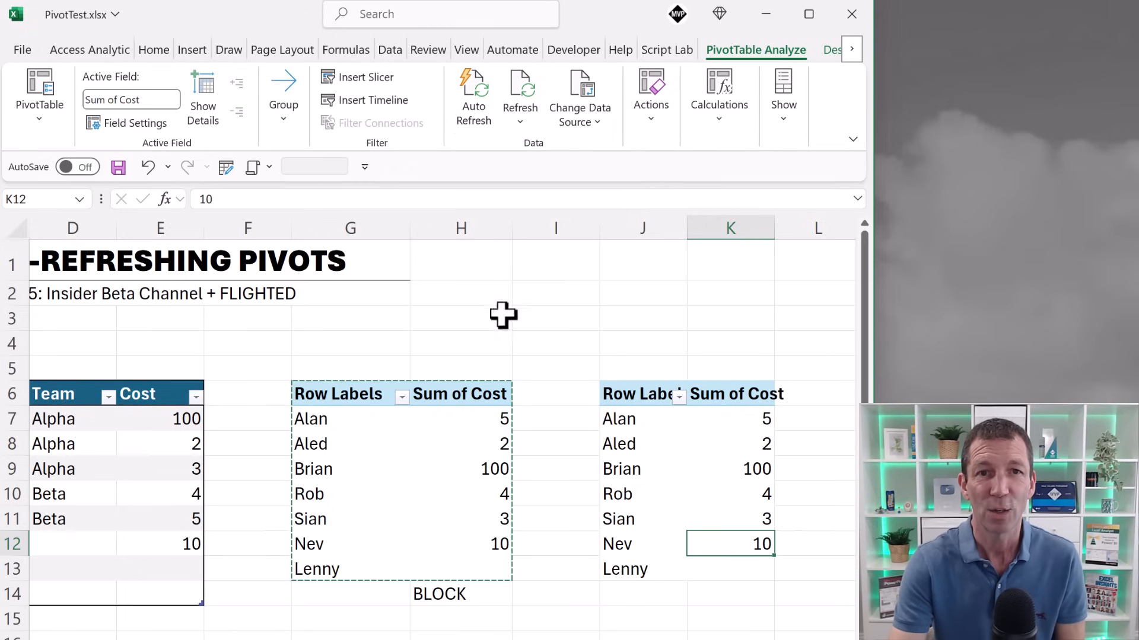
- With the copied PivotTable beside the original, toggle Auto Refresh off for the first PivotTable
{"action": "left_click", "coordinate": [350, 444]}
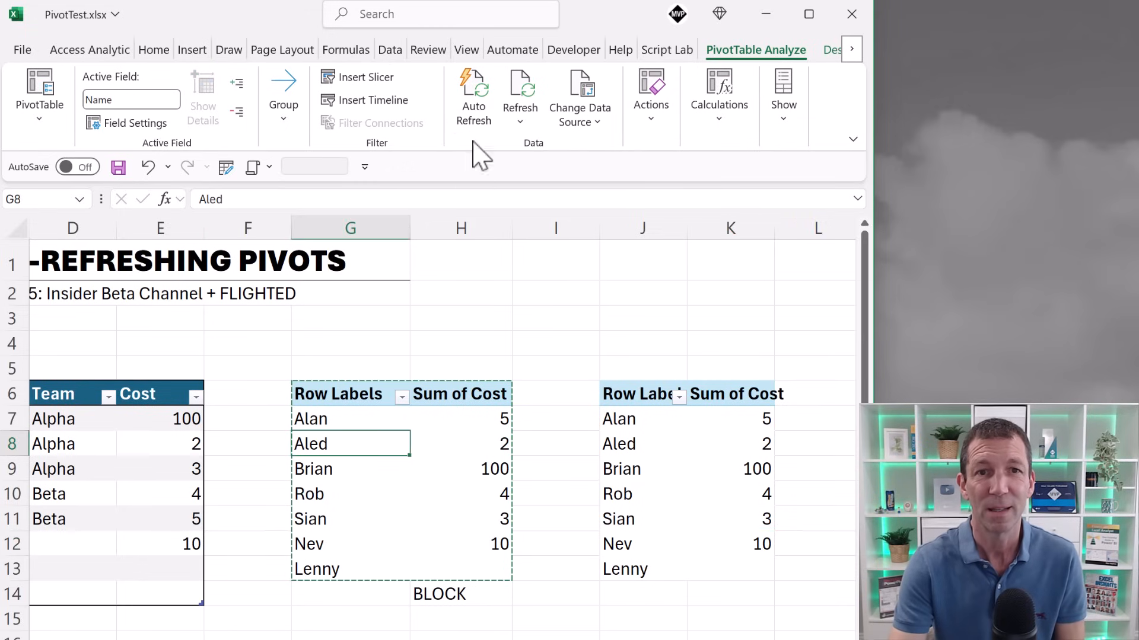
{"action": "left_click", "coordinate": [641, 418]}
{"action": "type", "text": "="}
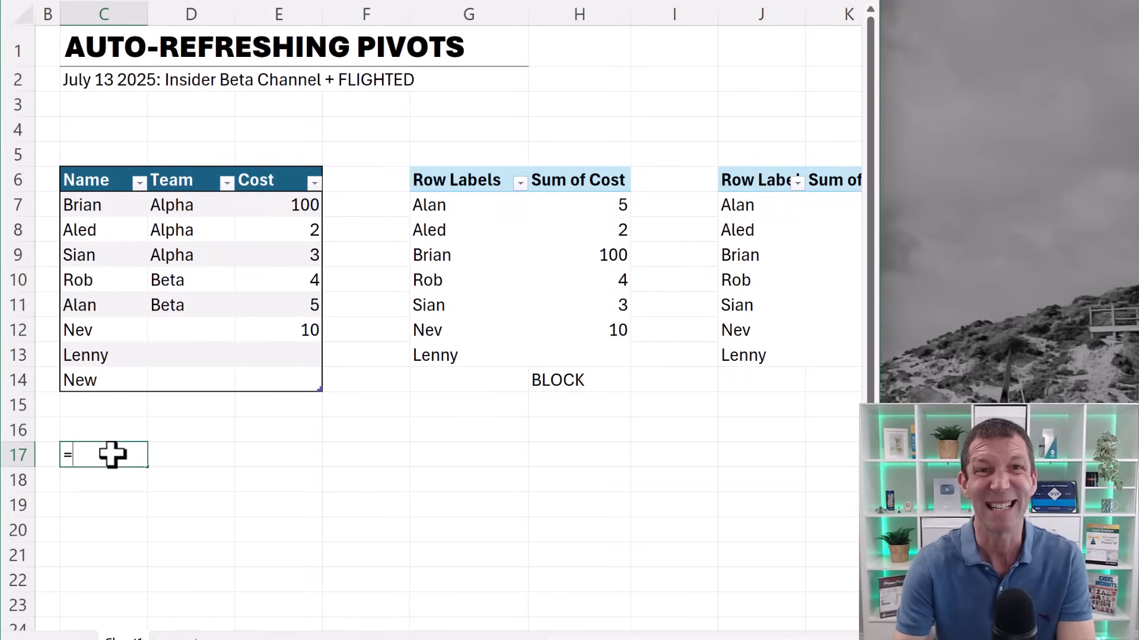
{"action": "mouse_move", "coordinate": [58, 185]}
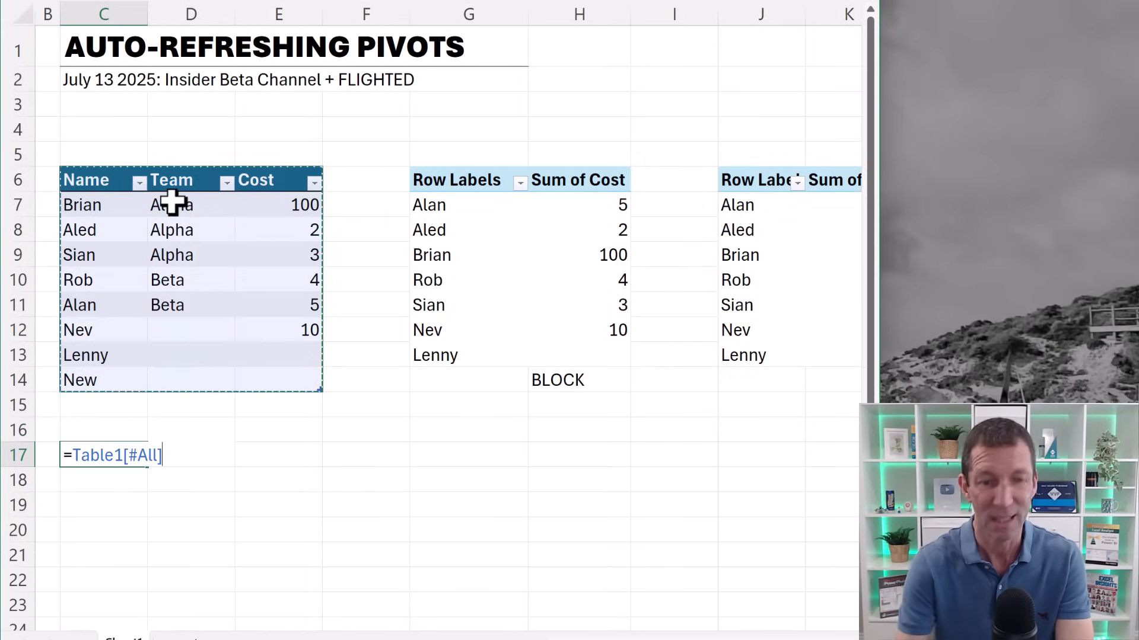
- Commit =Table1[#All] in C17 and view the spilled copy of the table below
{"action": "key", "text": "Enter"}
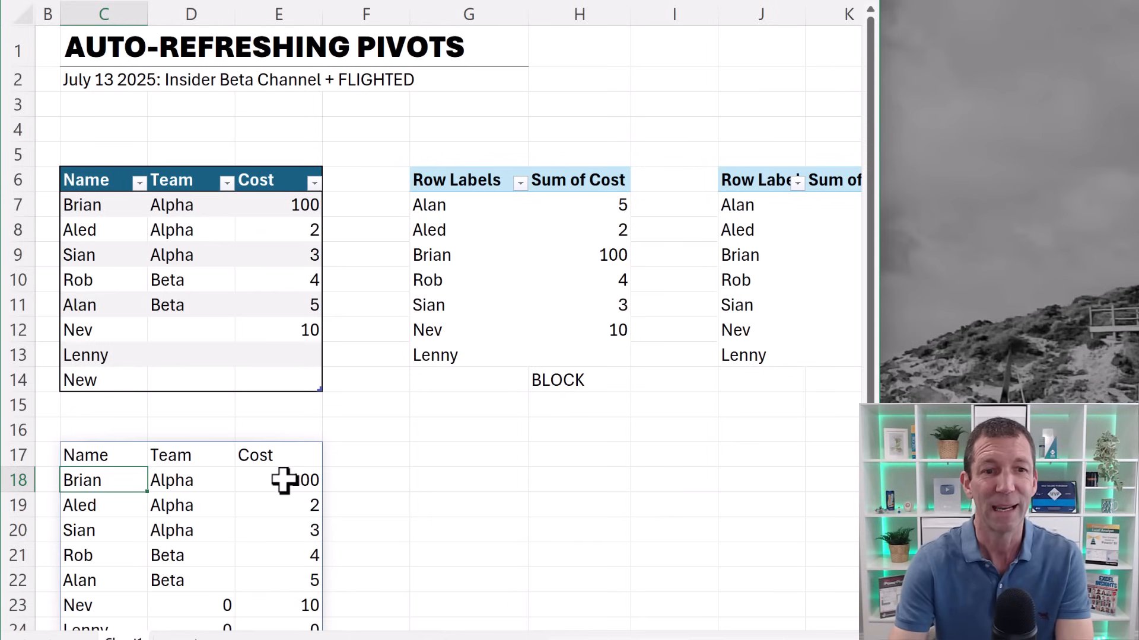
{"action": "scroll", "scroll_direction": "down", "scroll_amount": 3}
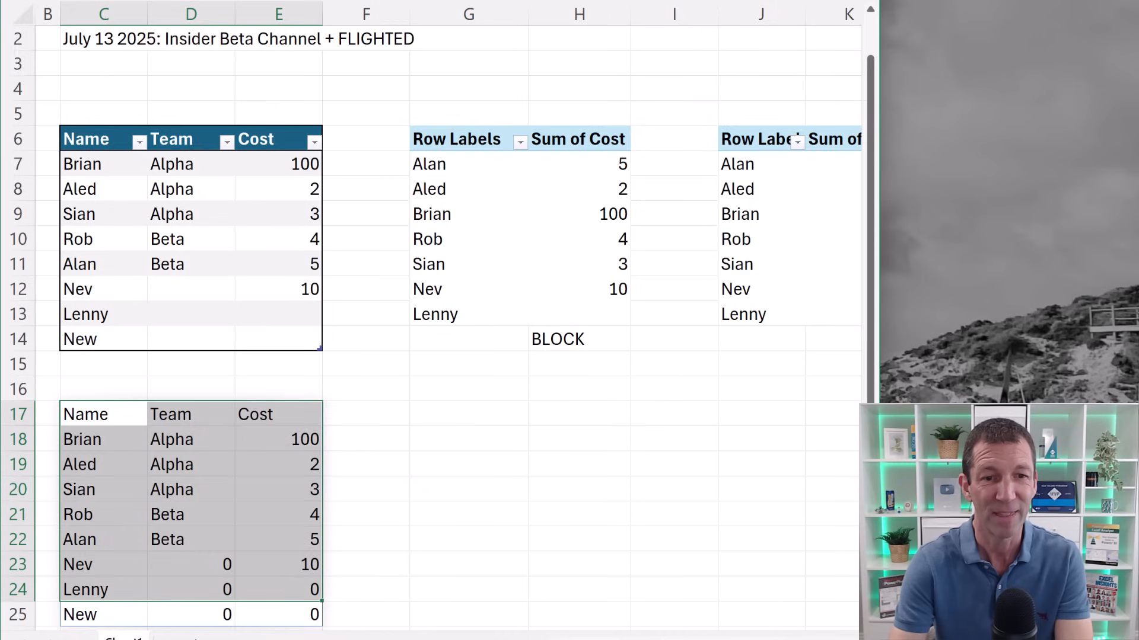
{"action": "scroll", "scroll_direction": "down", "scroll_amount": 3}
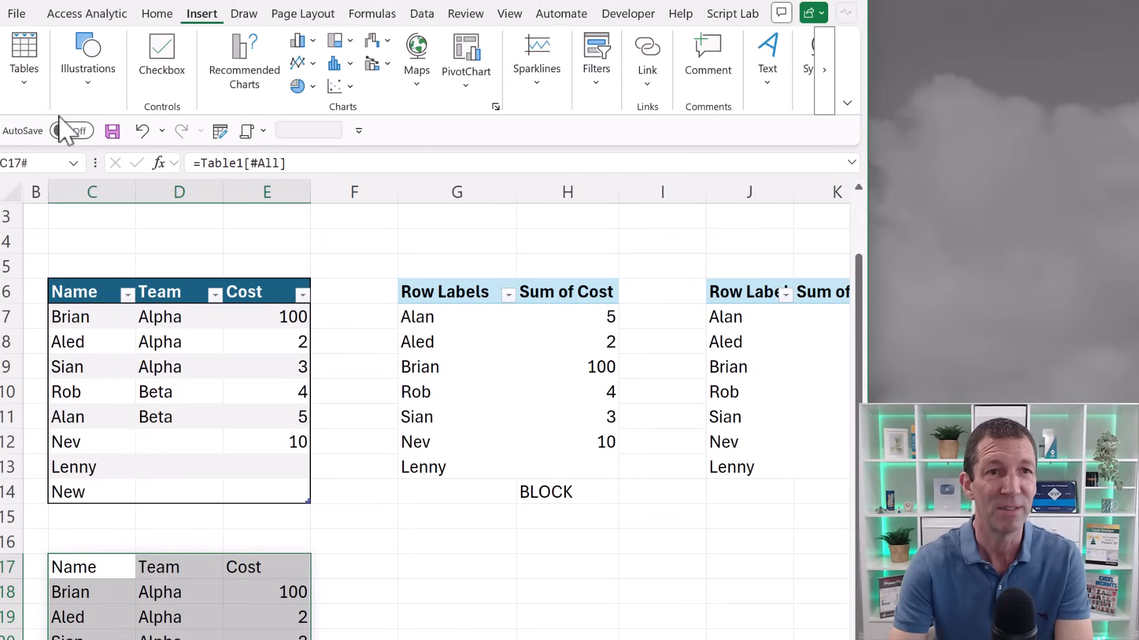
- Create a PivotTable from spilled range C17# at G17 and add Name and Cost fields
{"action": "left_click", "coordinate": [24, 58]}
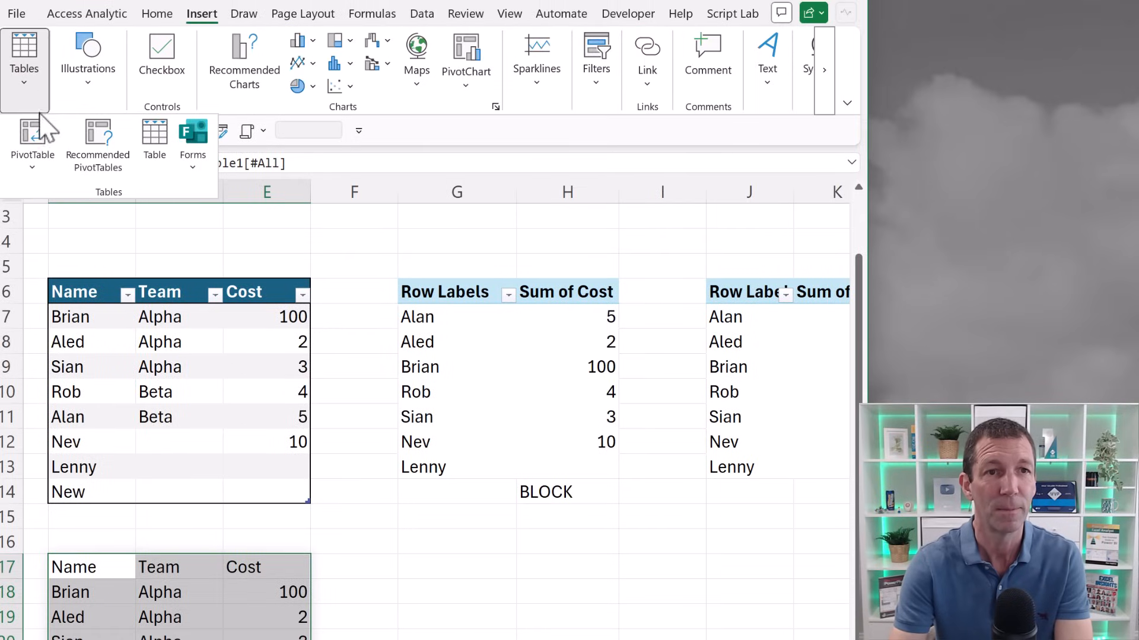
{"action": "left_click", "coordinate": [32, 143]}
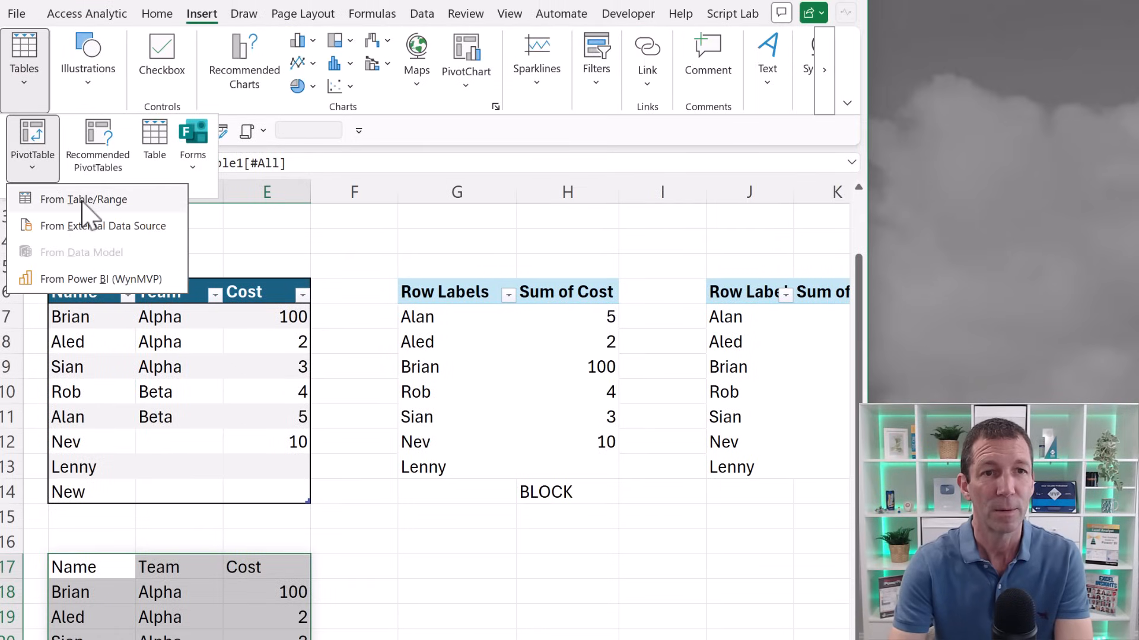
{"action": "left_click", "coordinate": [84, 200]}
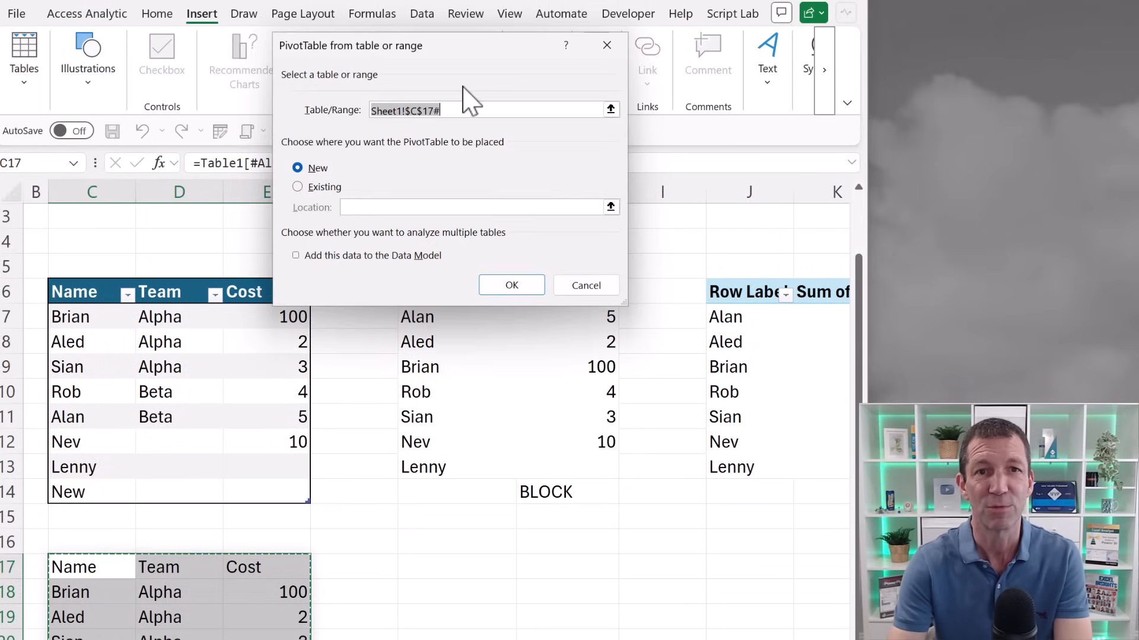
{"action": "mouse_move", "coordinate": [349, 206]}
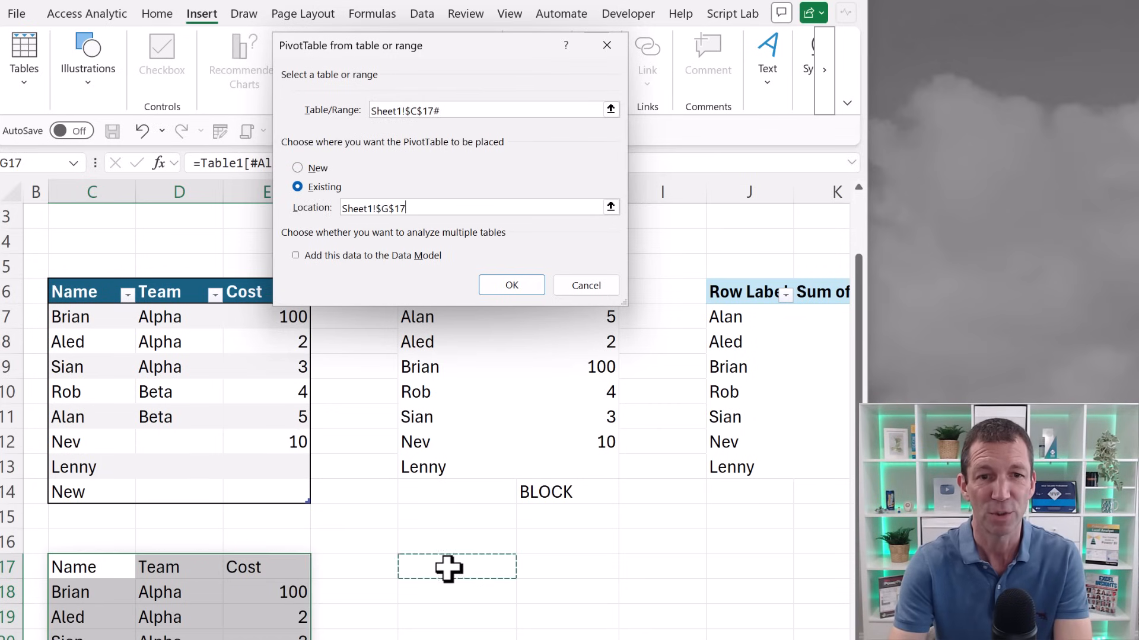
{"action": "left_click", "coordinate": [510, 284]}
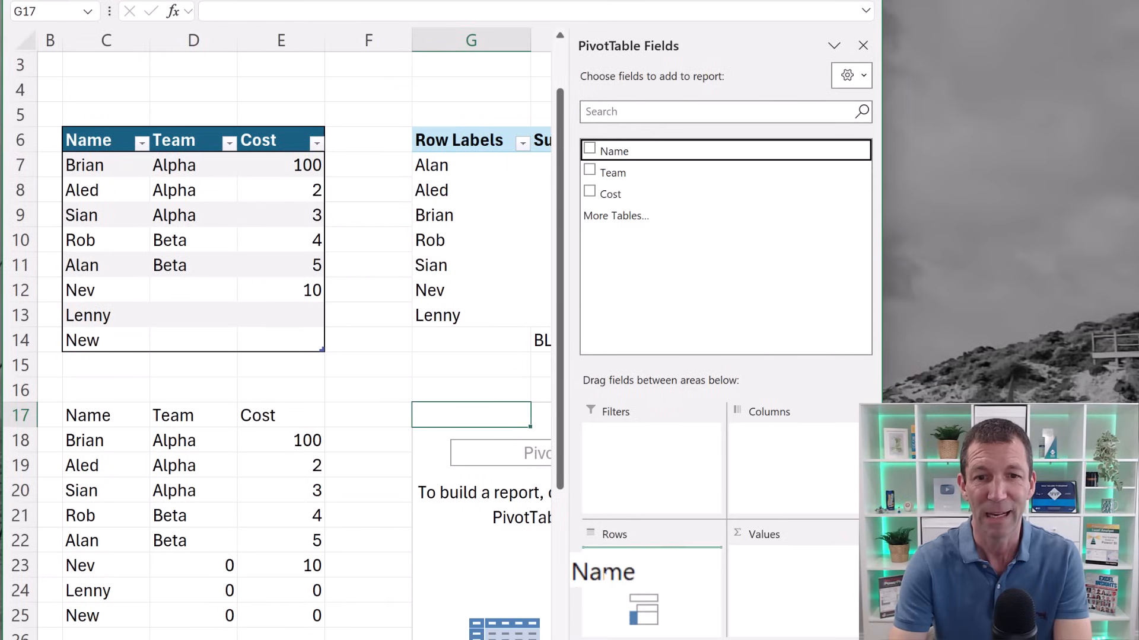
{"action": "left_click", "coordinate": [589, 151]}
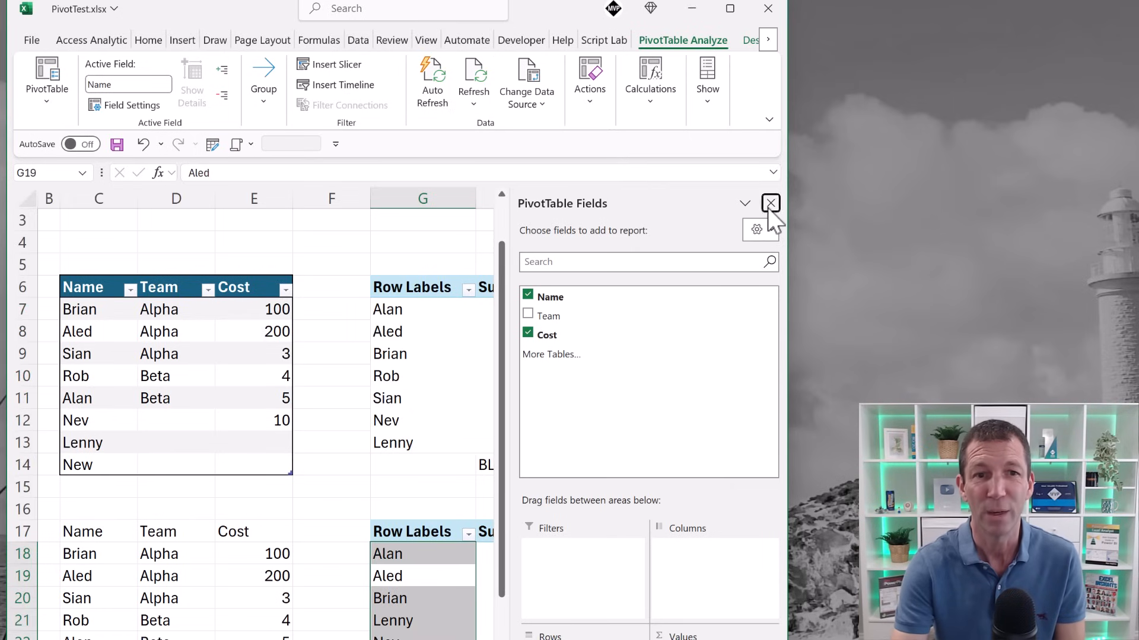
- Change Aled's cost in cell E8 to 2000
{"action": "left_click", "coordinate": [770, 202]}
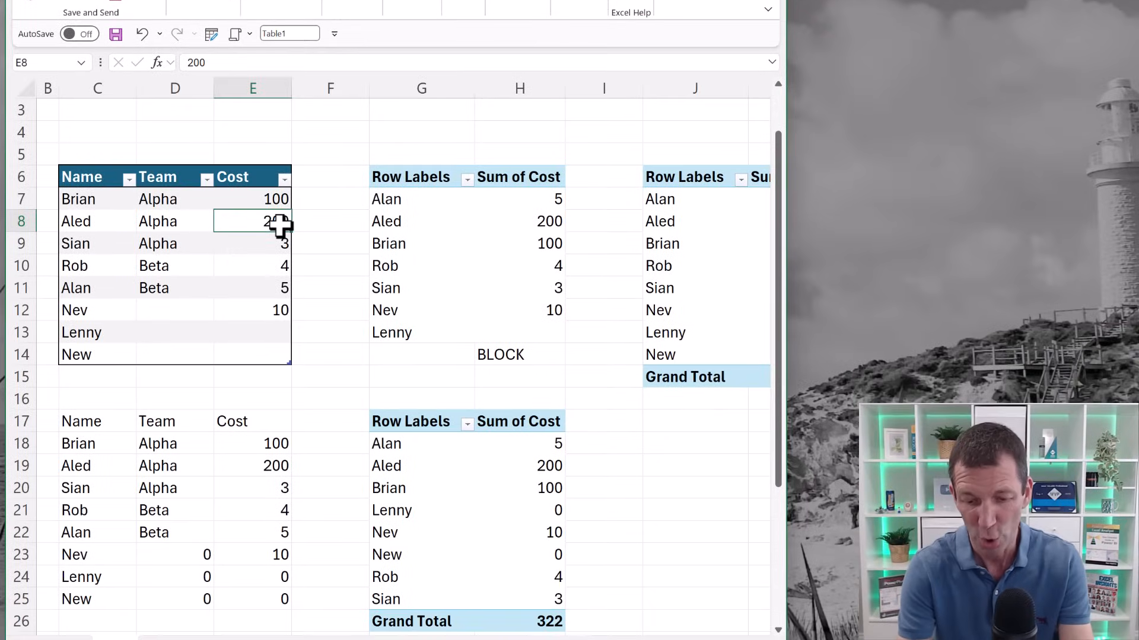
{"action": "type", "text": "2000"}
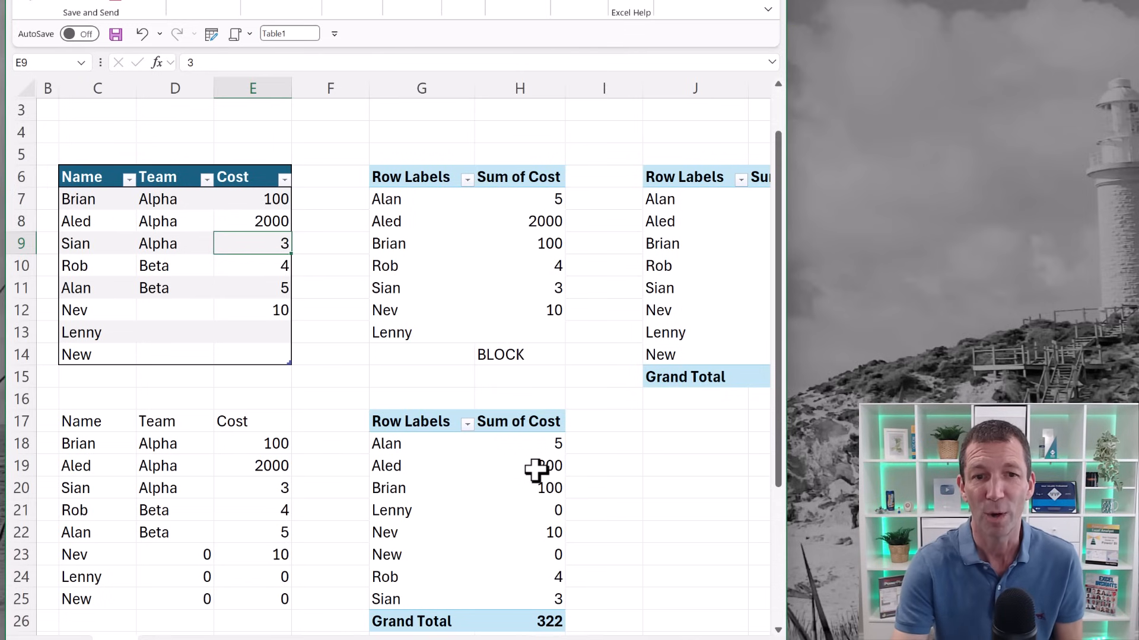
{"action": "mouse_move", "coordinate": [537, 469]}
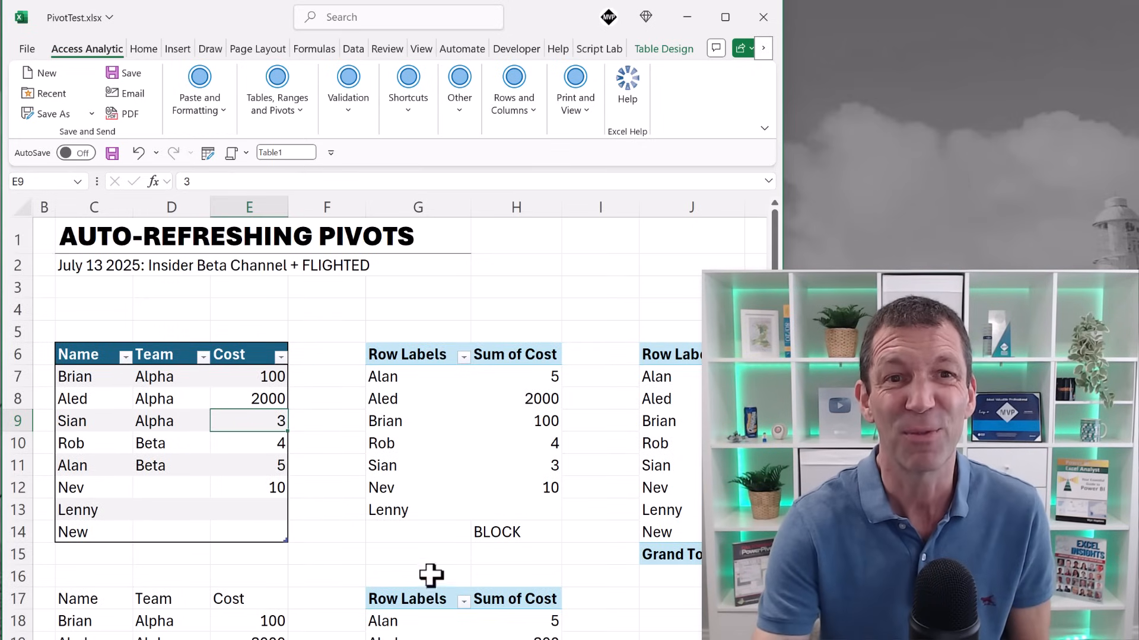
{"action": "mouse_move", "coordinate": [248, 366]}
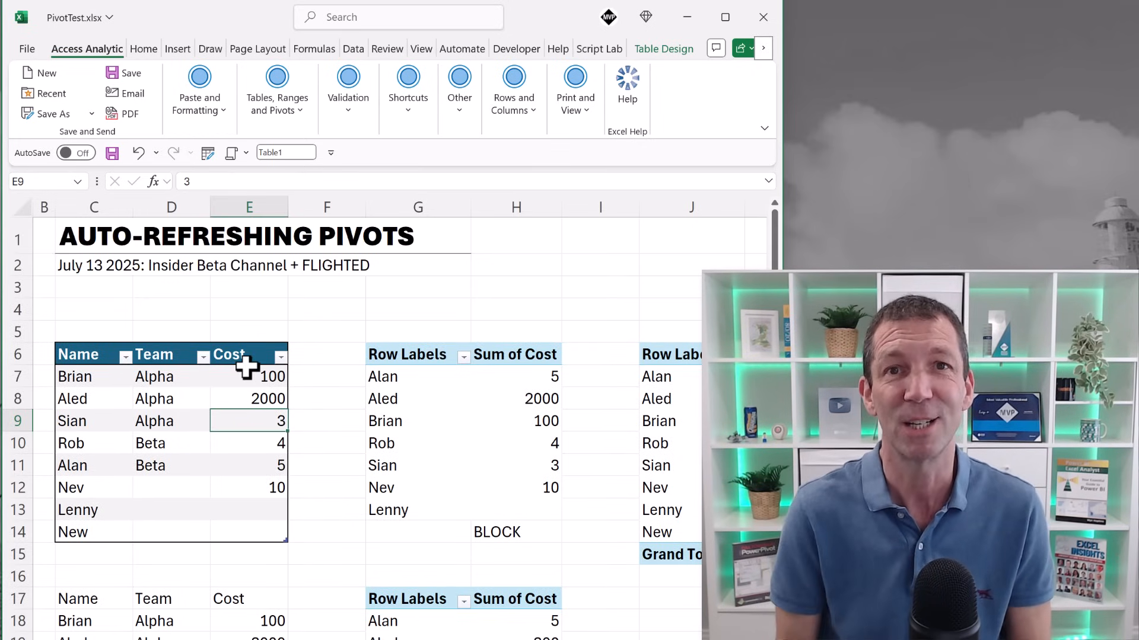